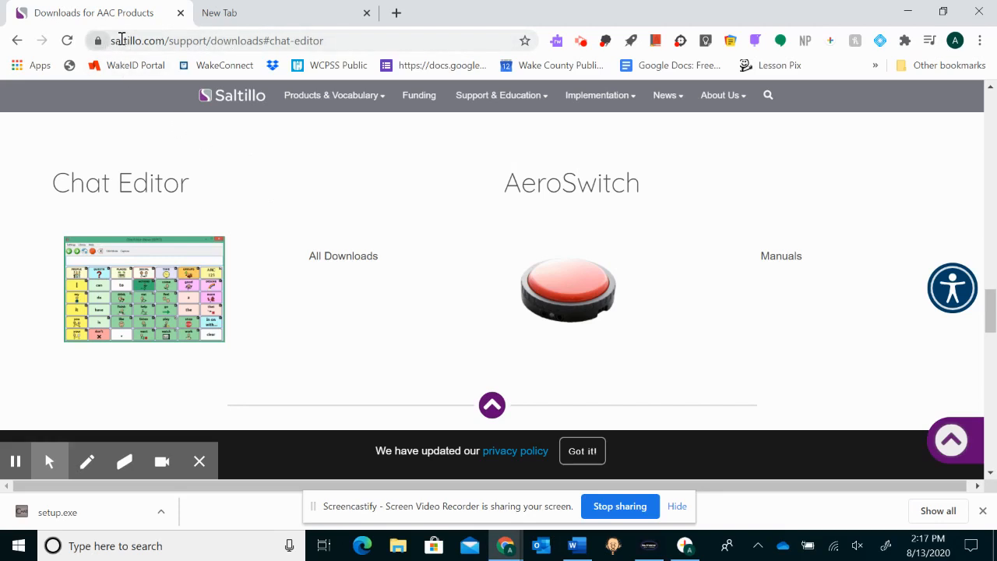
pyautogui.moveTo(248, 41)
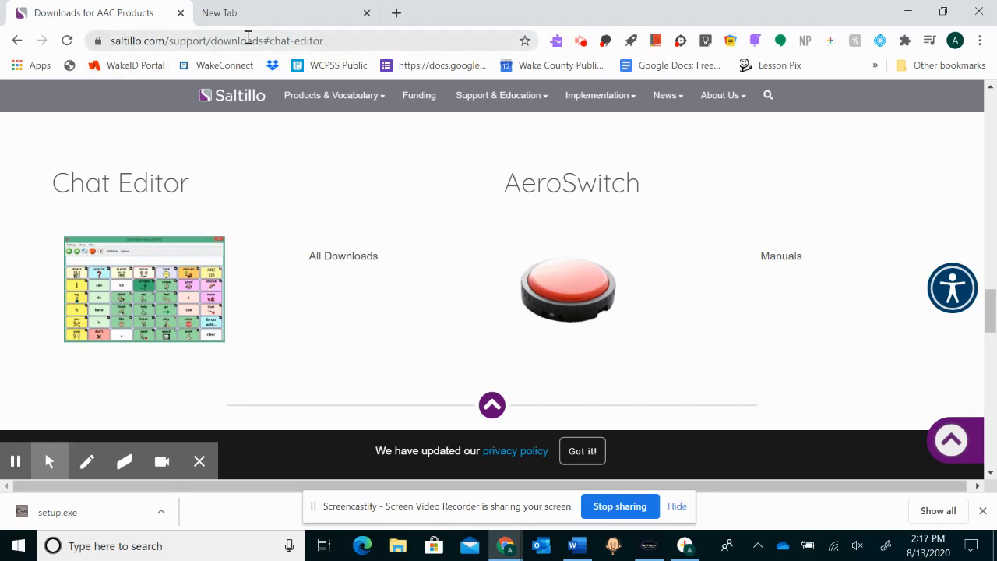
# Step: Open the Chat Editor downloads list, accept the licence agreement, and launch setup.exe
pyautogui.click(330, 95)
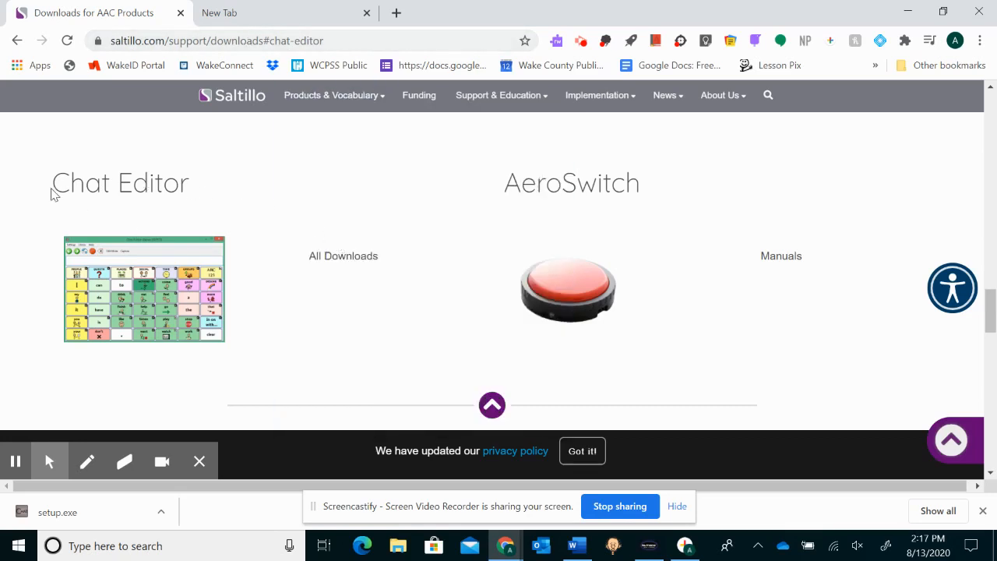
pyautogui.moveTo(93, 304)
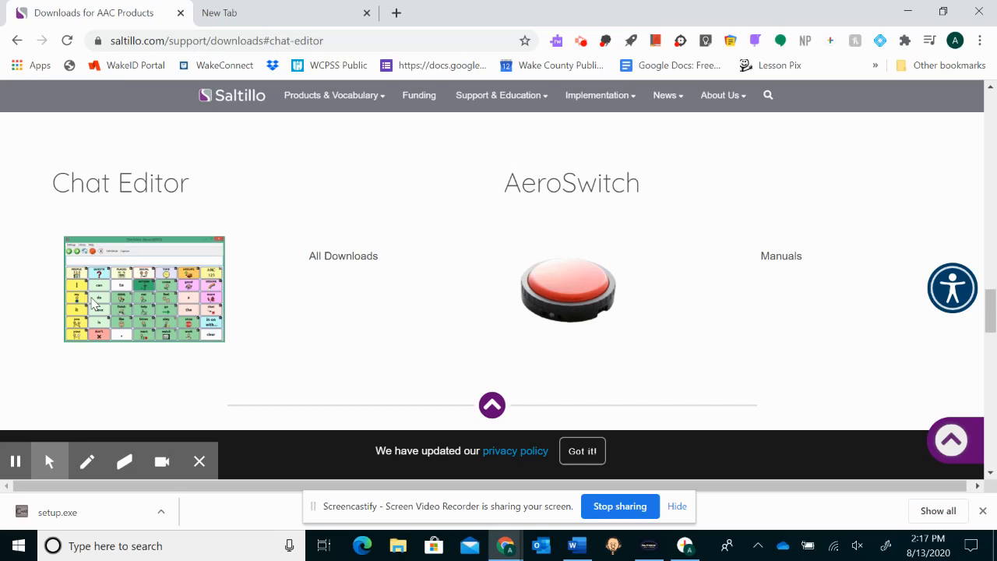
pyautogui.moveTo(171, 236)
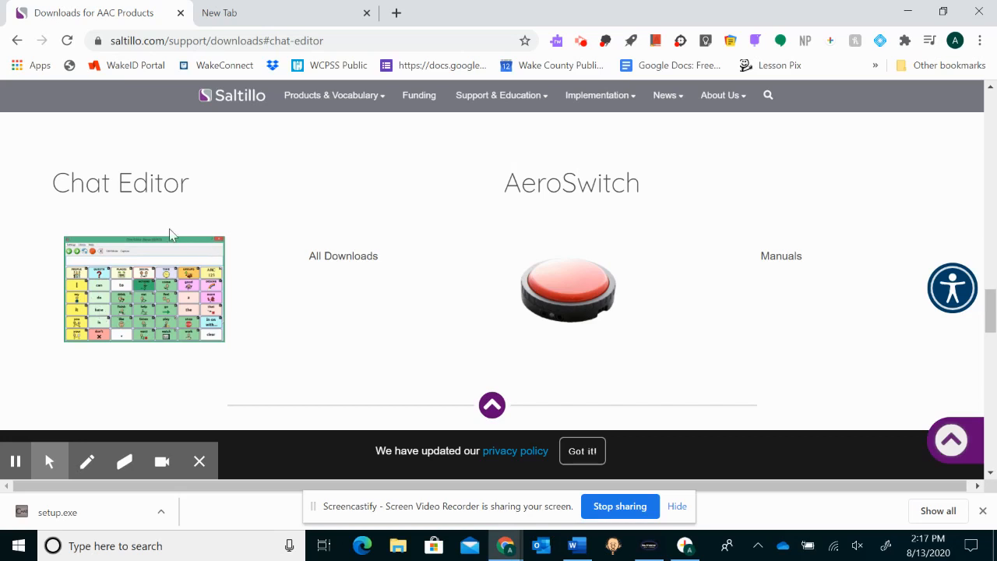
pyautogui.moveTo(214, 336)
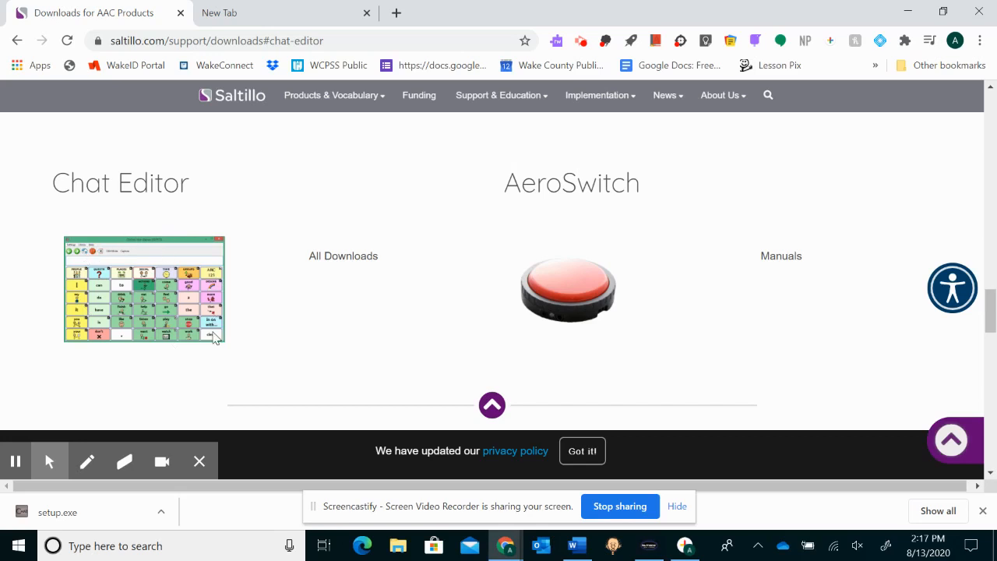
pyautogui.moveTo(244, 336)
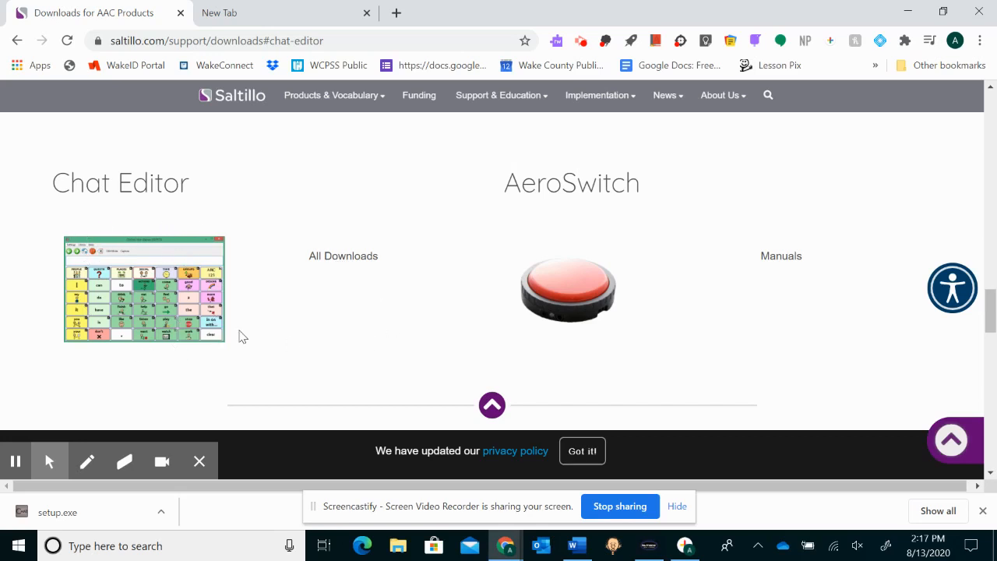
pyautogui.moveTo(186, 226)
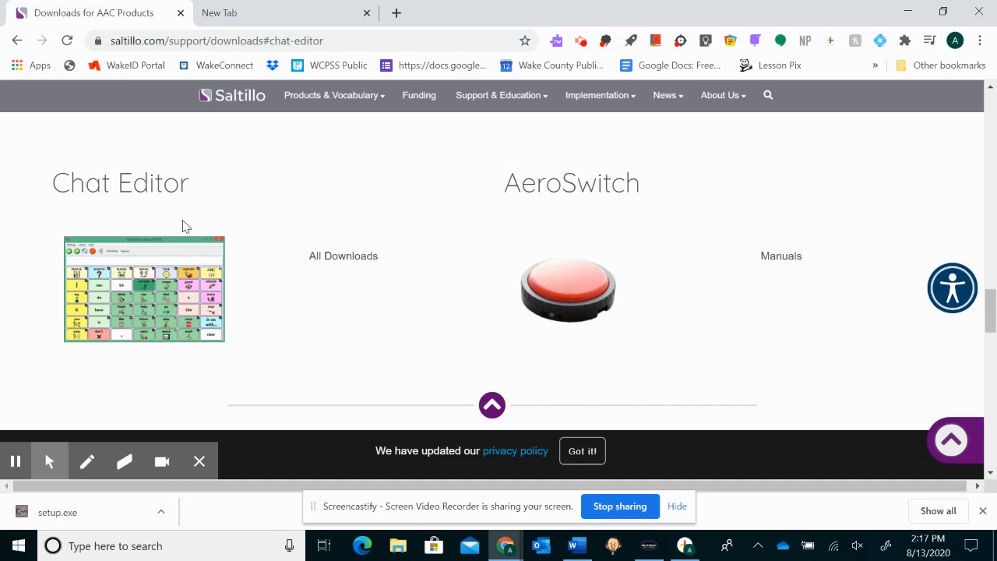
pyautogui.moveTo(354, 273)
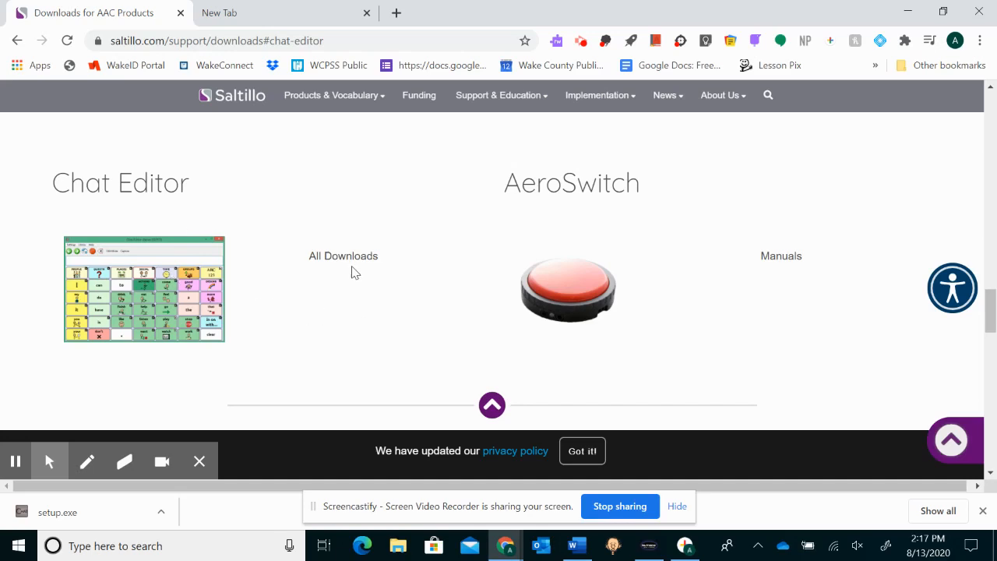
pyautogui.click(343, 255)
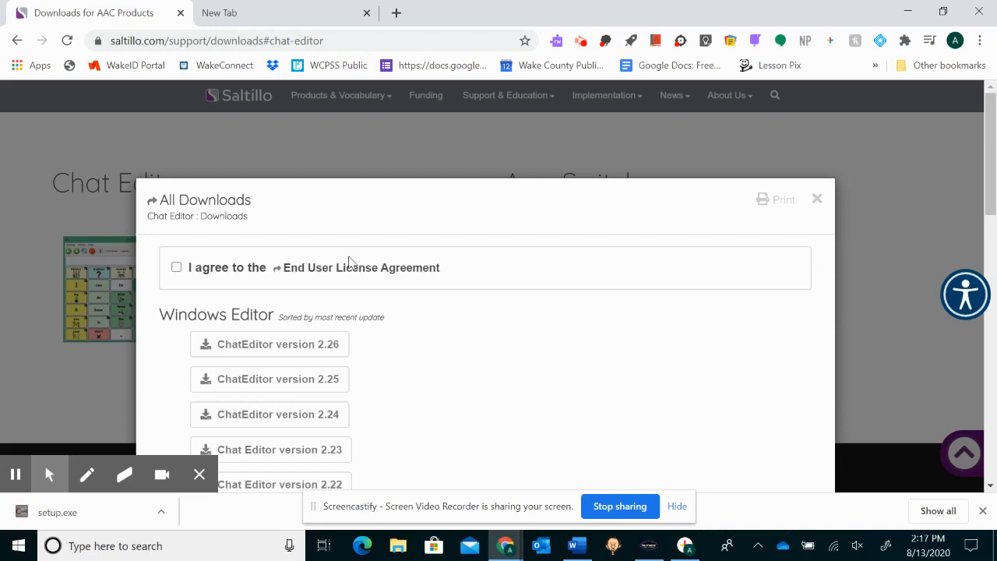
pyautogui.click(176, 268)
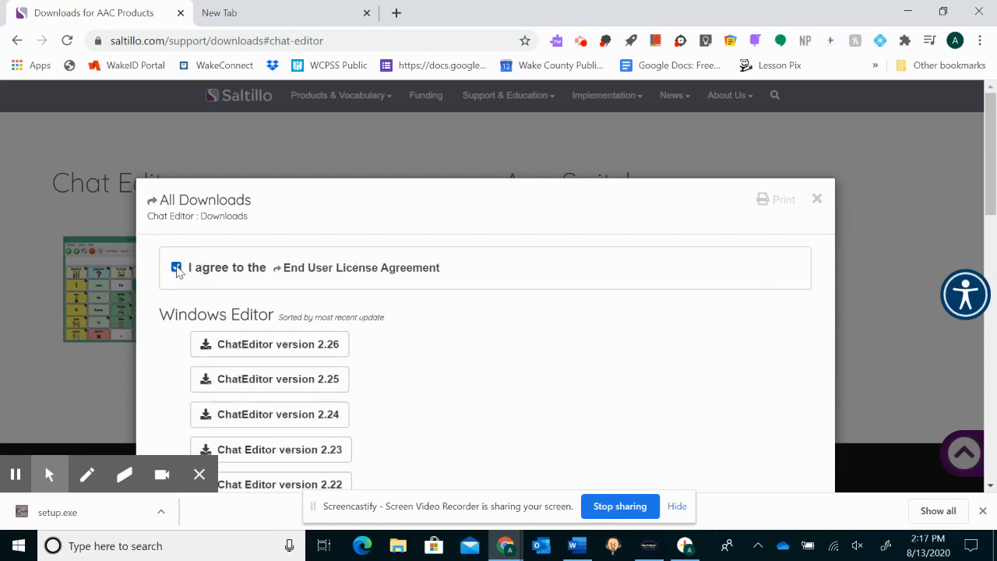
pyautogui.click(176, 267)
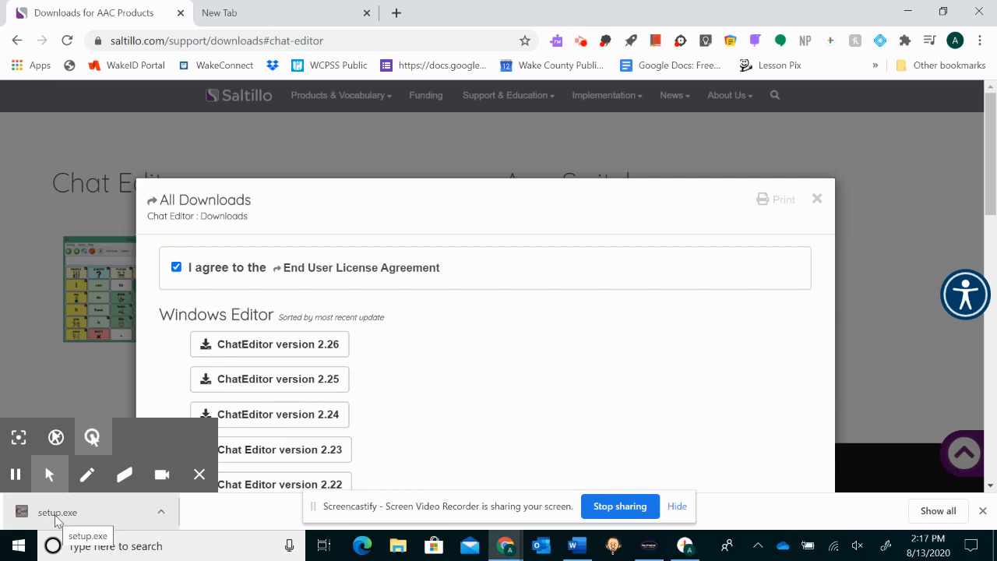
pyautogui.moveTo(439, 439)
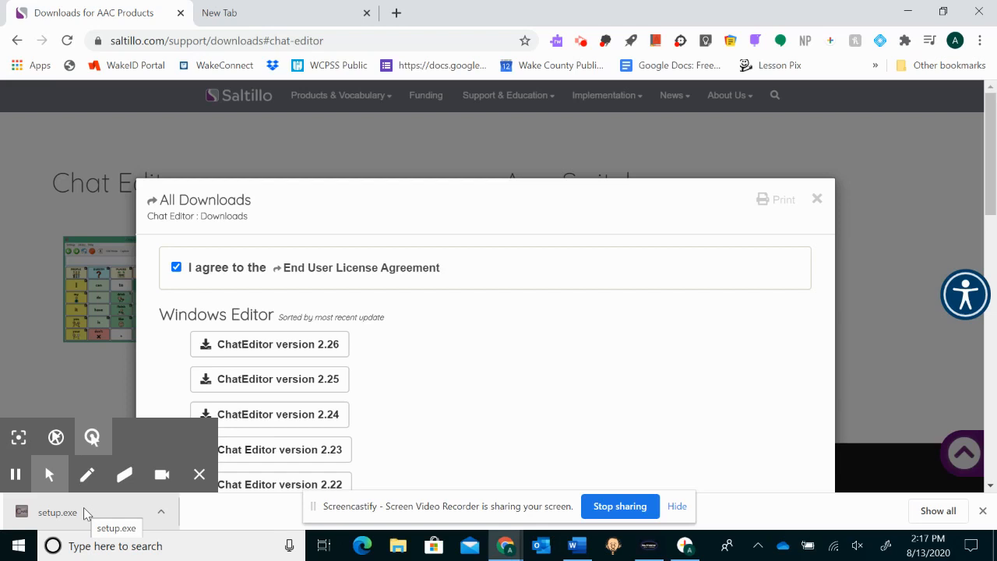
pyautogui.click(58, 512)
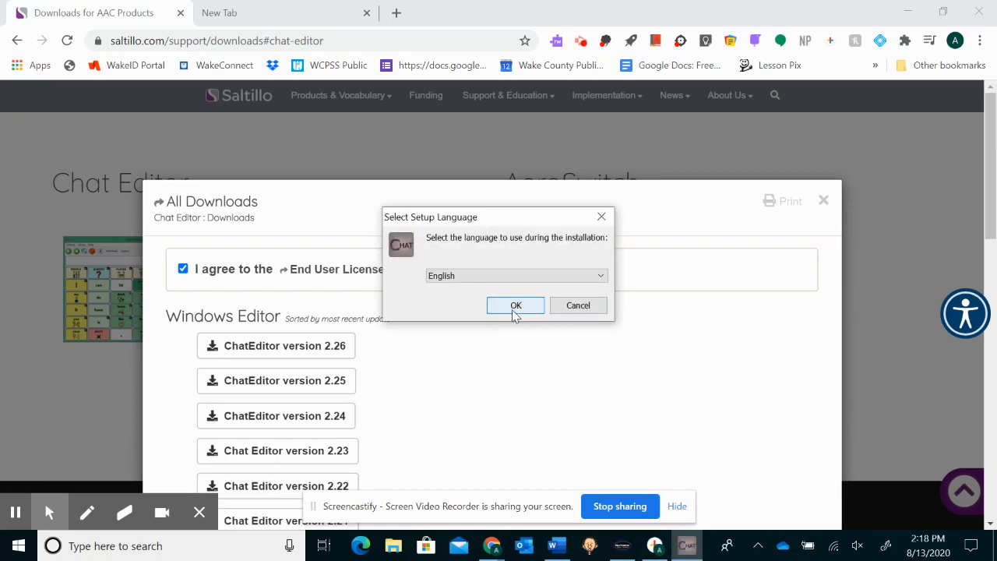
# Step: Install Chat Editor 2.26.0 in English and close the finished setup wizard
pyautogui.click(515, 305)
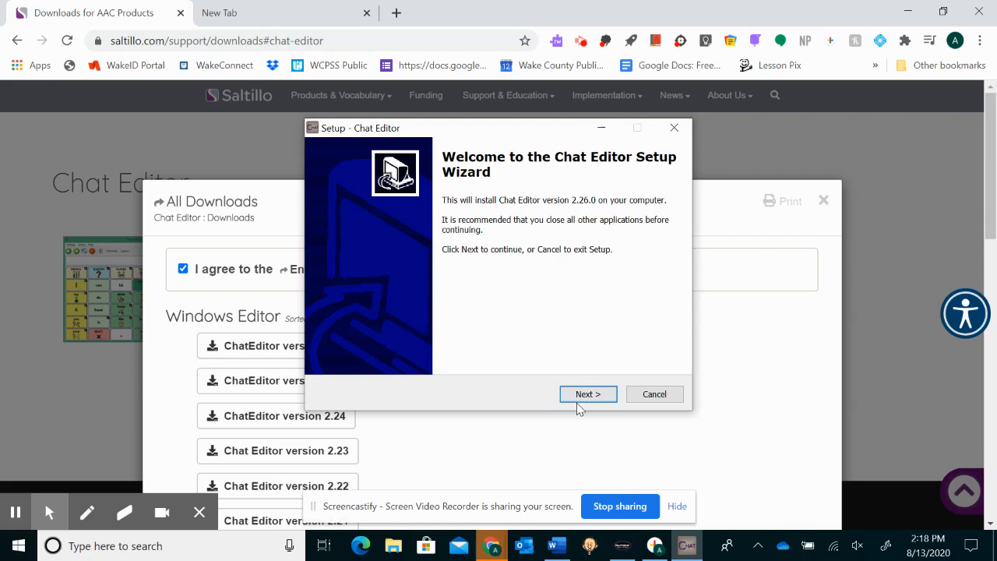
pyautogui.click(588, 393)
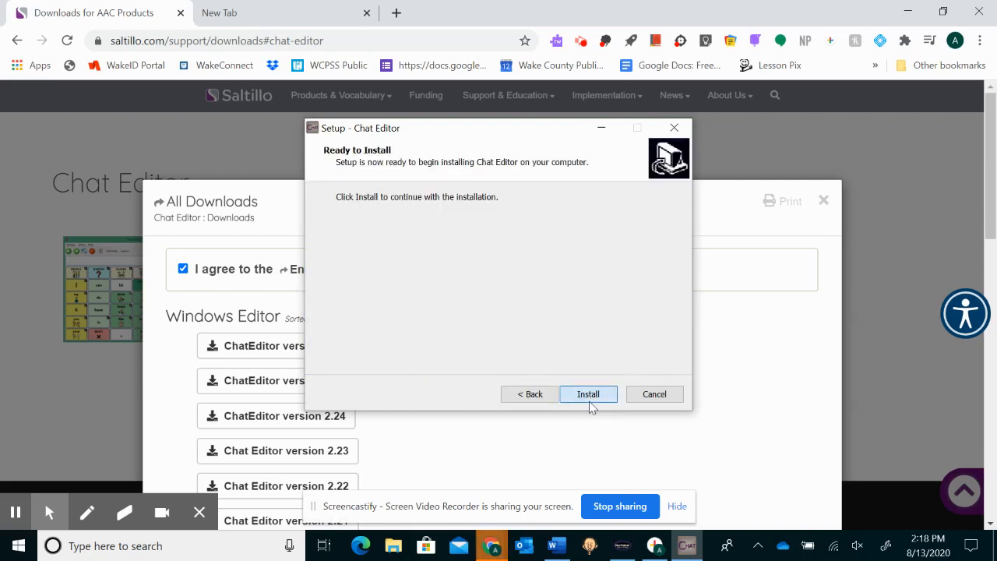
pyautogui.click(588, 393)
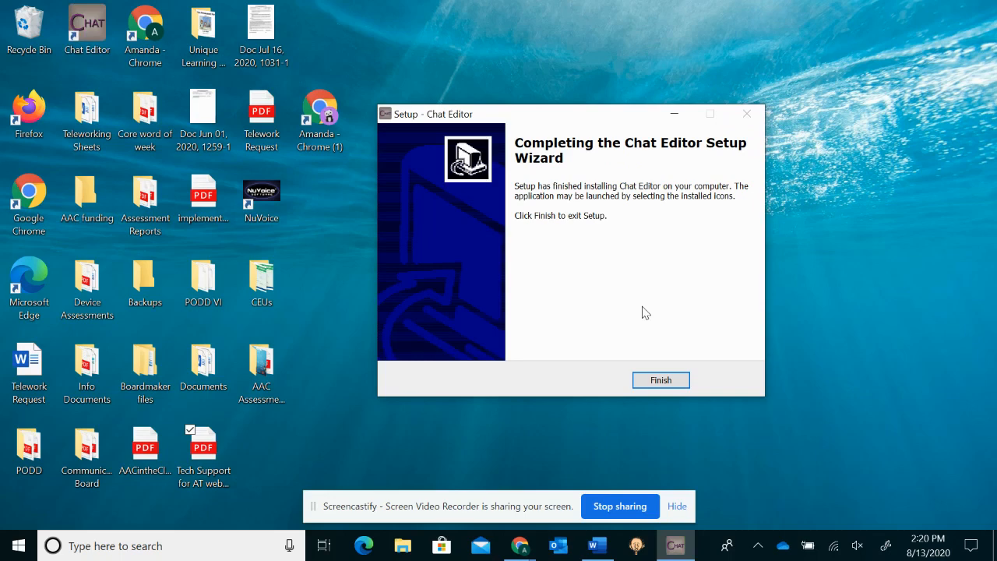
pyautogui.click(660, 380)
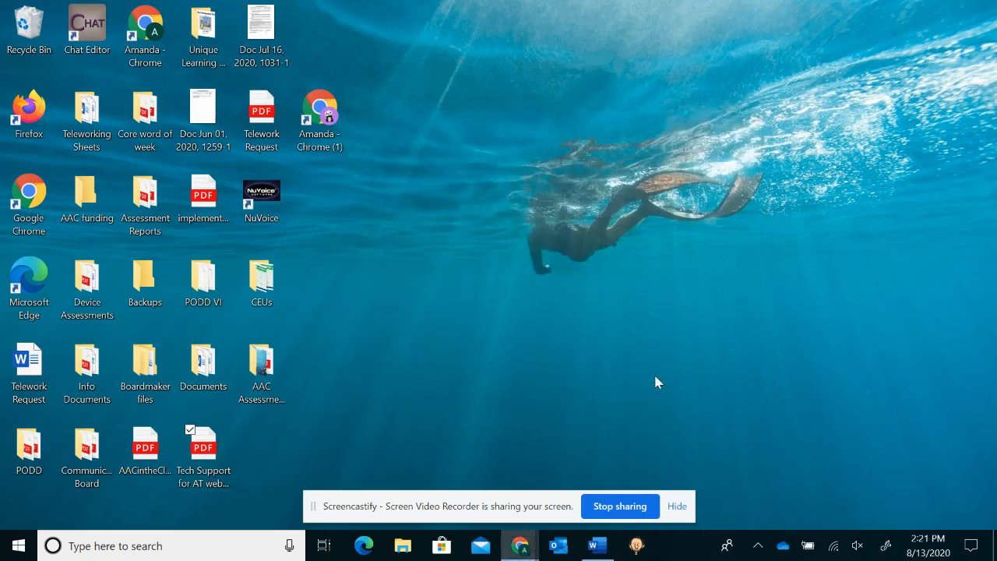
# Step: Drag the Chat Editor desktop shortcut next to the NuVoice icon
pyautogui.click(86, 22)
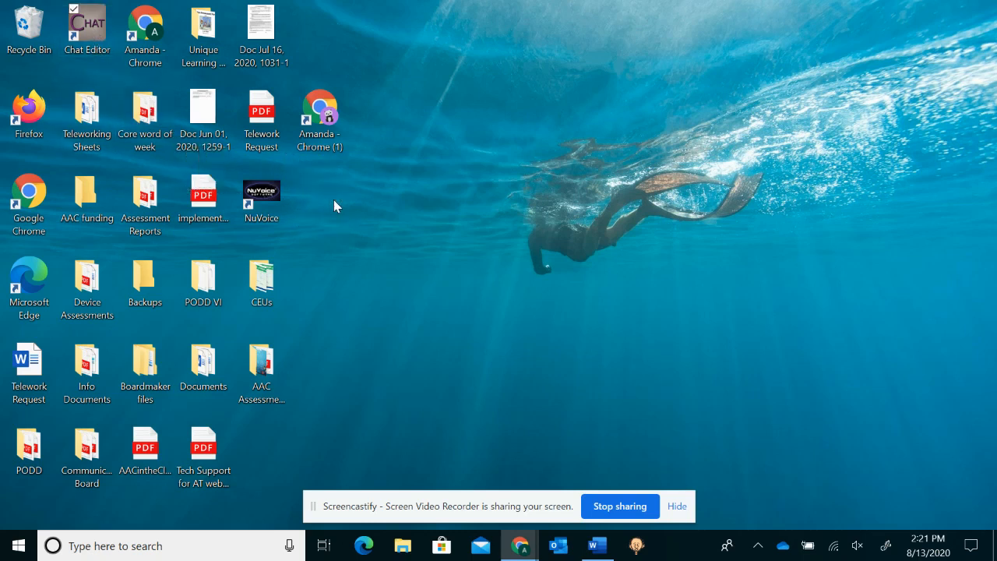
pyautogui.moveTo(85, 23); pyautogui.dragTo(319, 191)
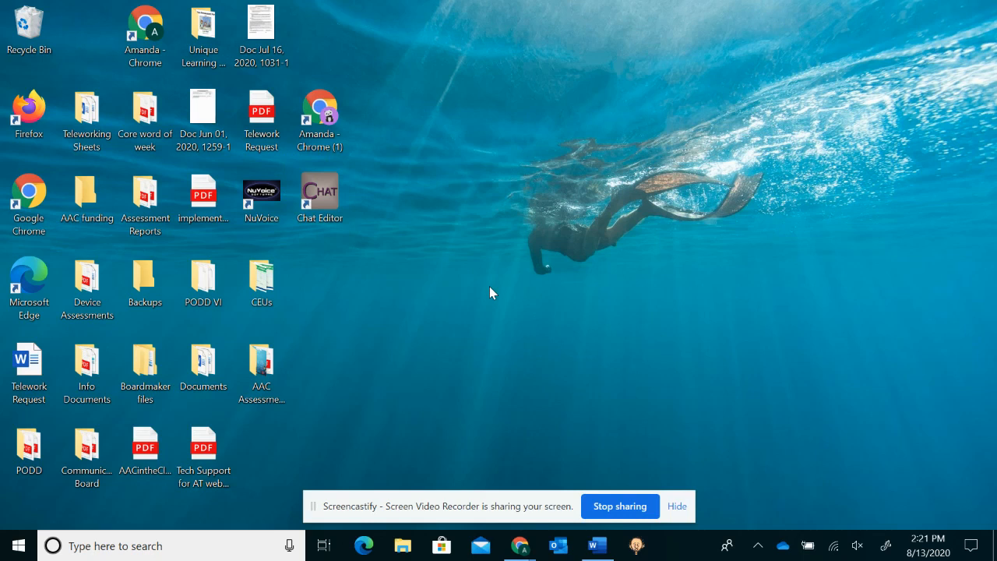
pyautogui.moveTo(512, 391)
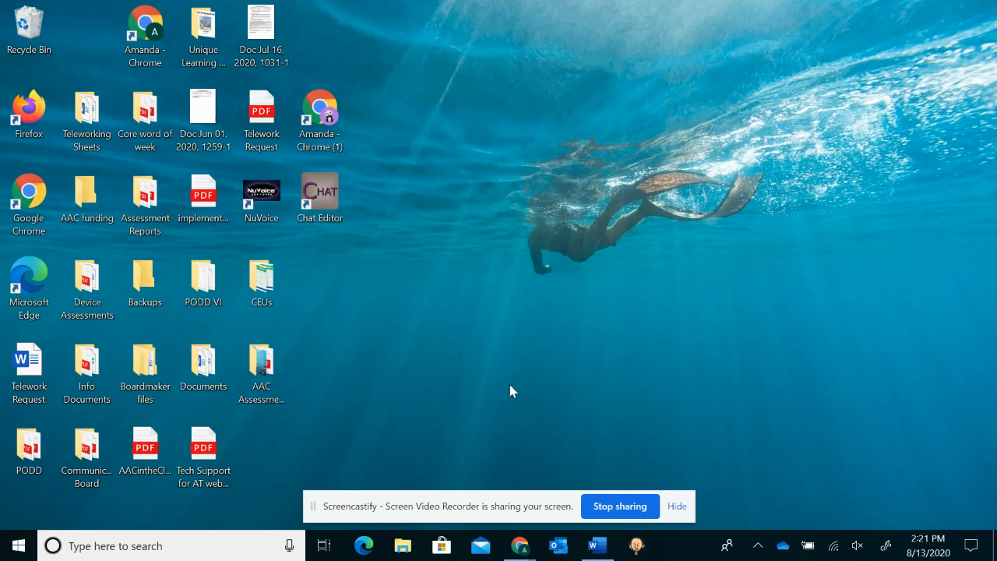
pyautogui.moveTo(520, 546)
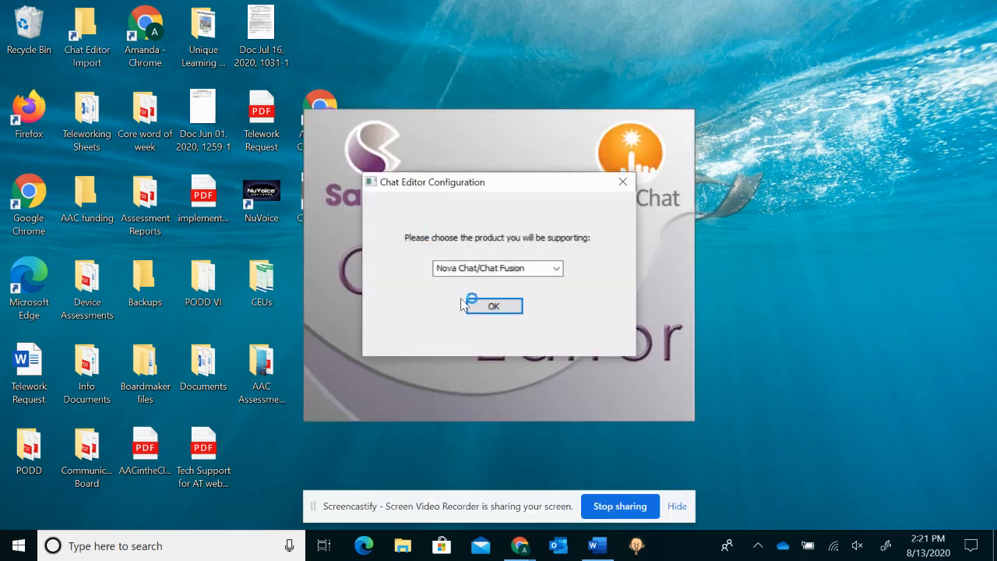
pyautogui.moveTo(335, 211)
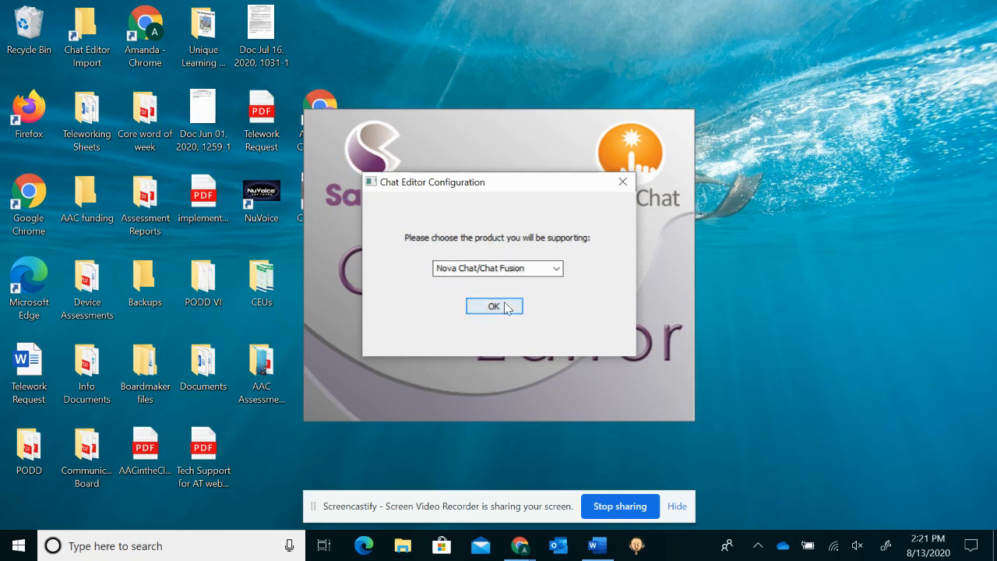
# Step: Create configuration 'test' for Nova Chat/Chat Fusion with SymbolStix, dismissing the speech warning
pyautogui.click(494, 305)
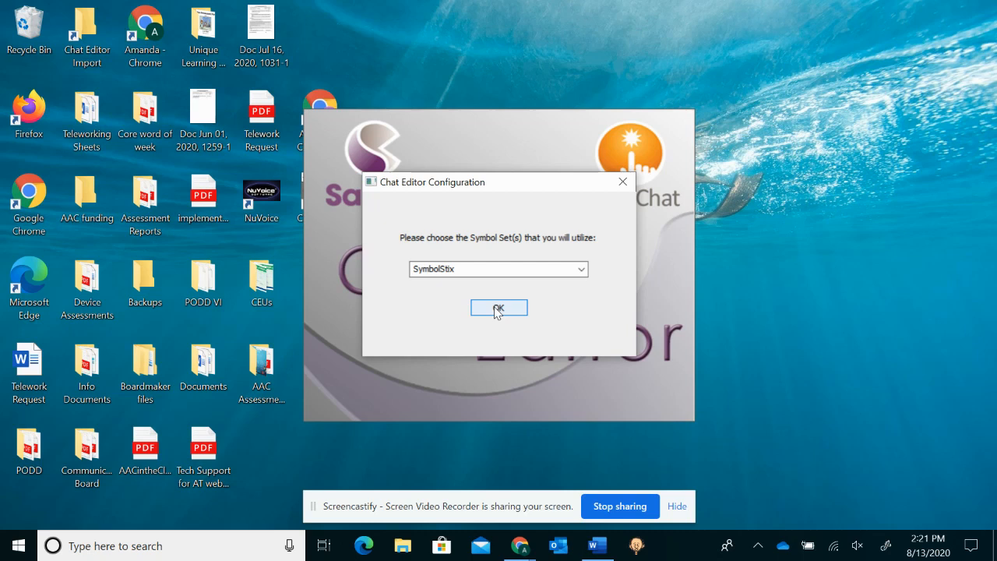
pyautogui.click(499, 307)
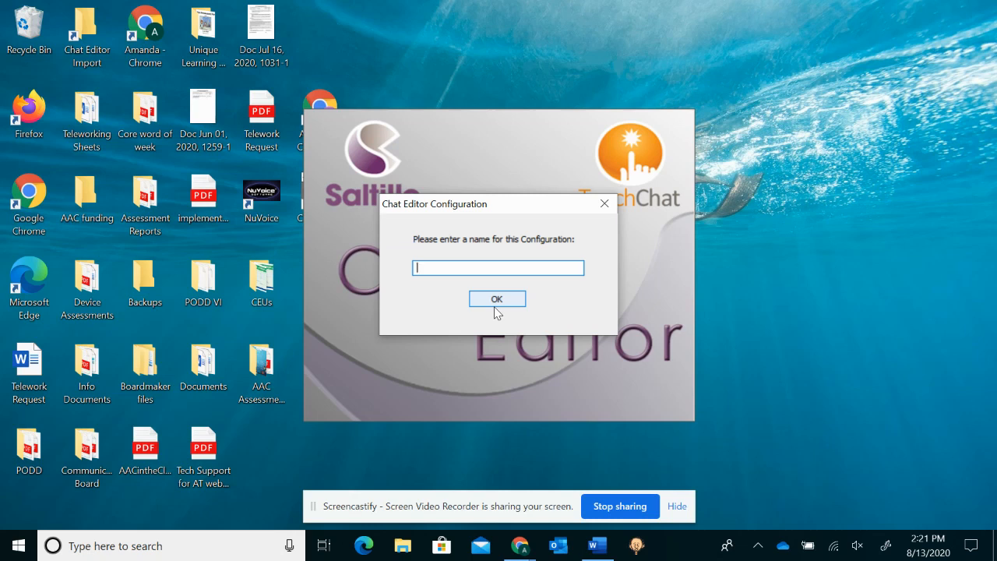
pyautogui.write('test')
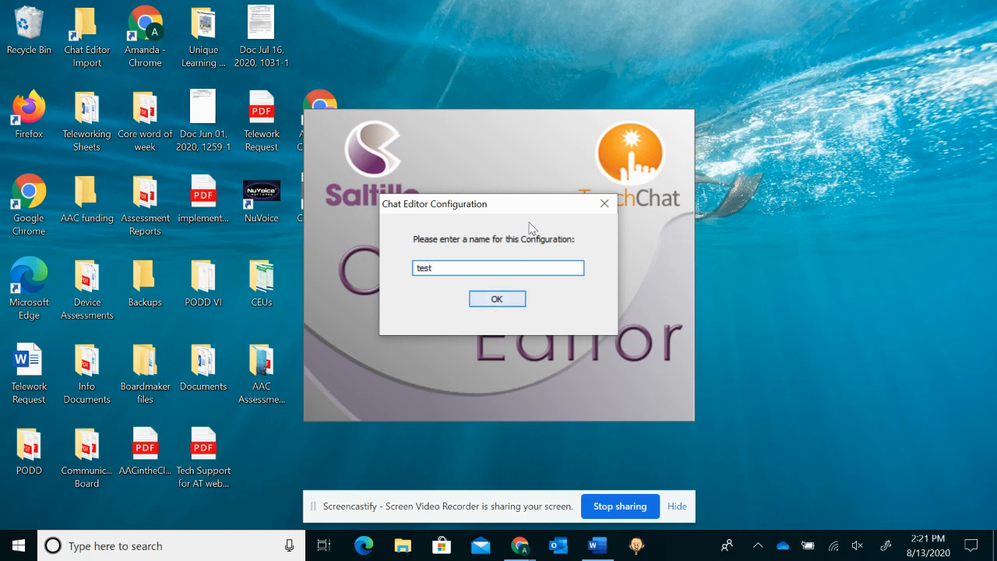
pyautogui.click(497, 298)
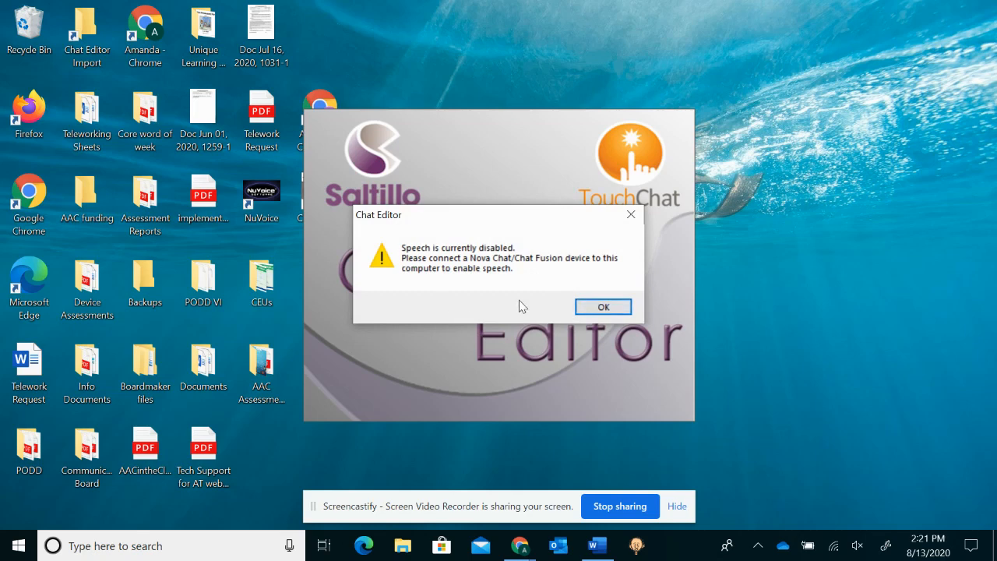
pyautogui.click(603, 306)
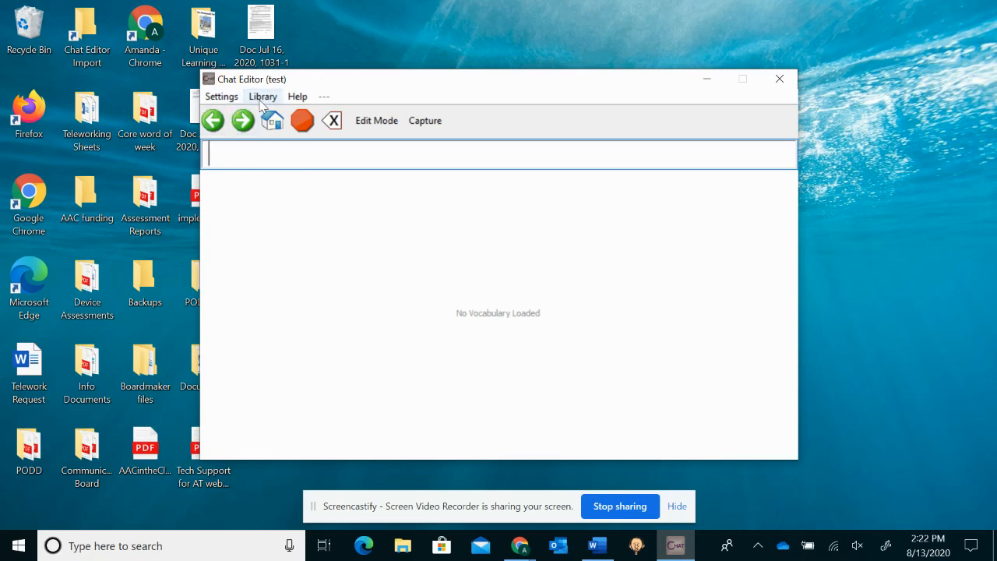
# Step: Expand SymbolStix > WordPower in the library and right-click WordPower60 Basic SS
pyautogui.click(263, 96)
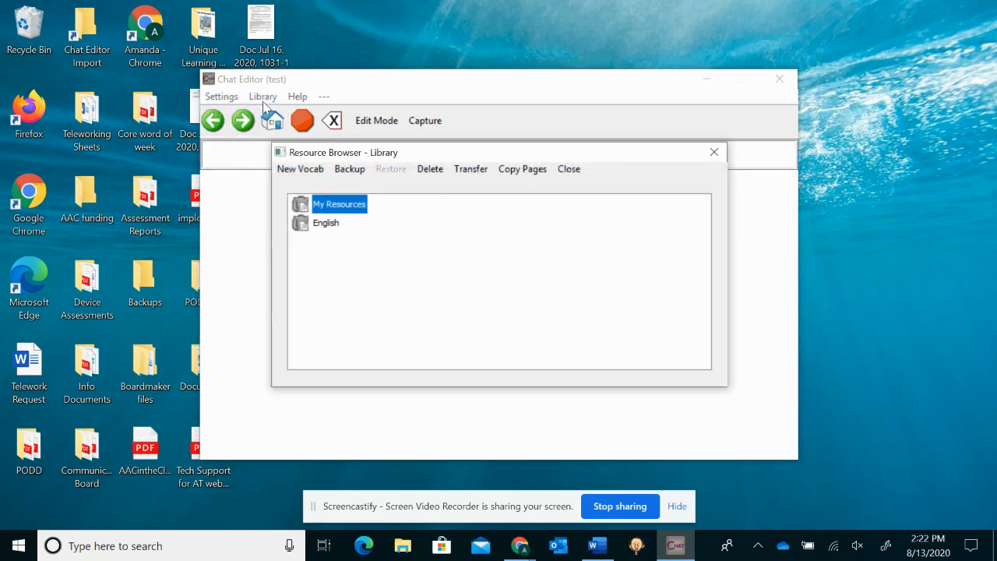
pyautogui.click(326, 222)
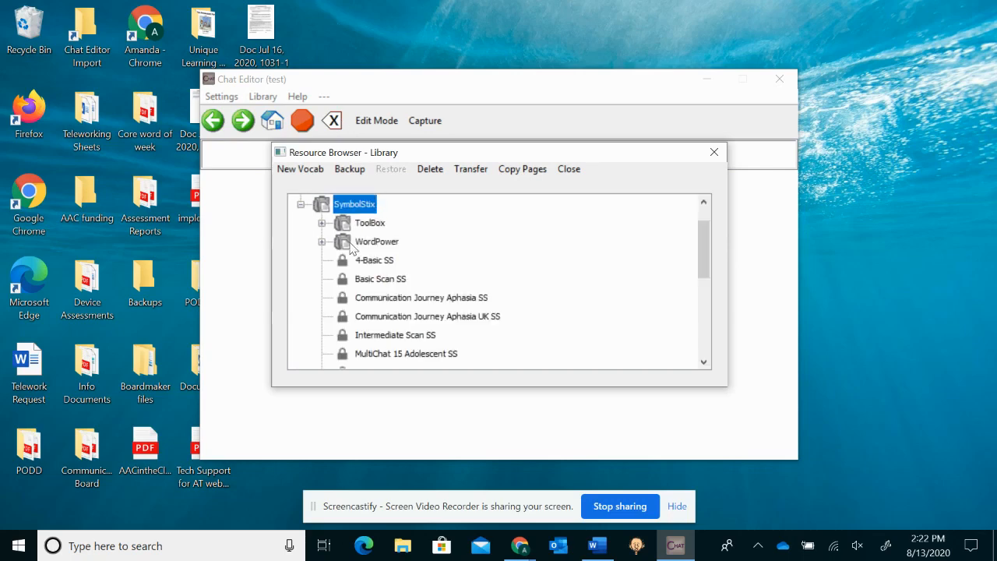
pyautogui.moveTo(521, 319)
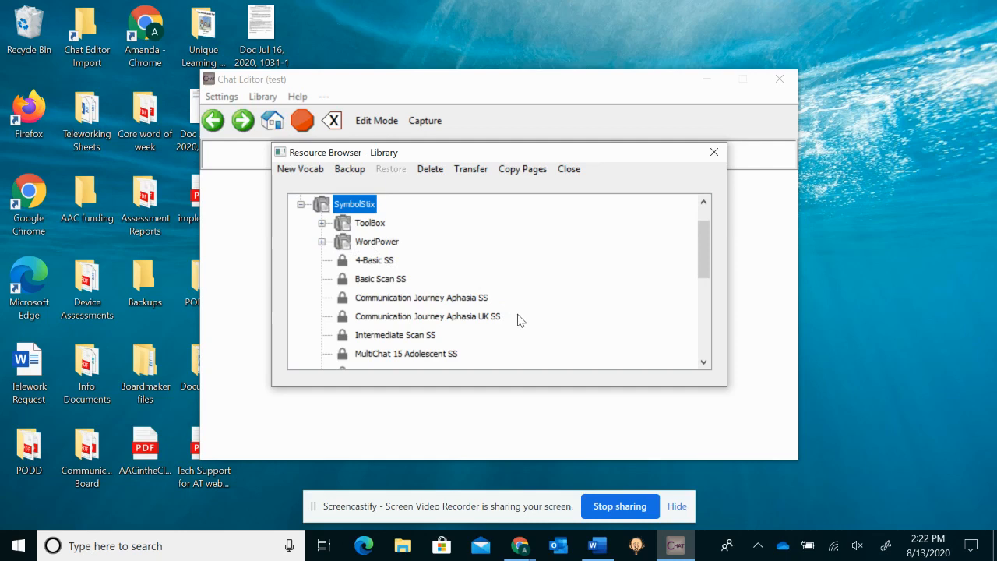
pyautogui.click(704, 363)
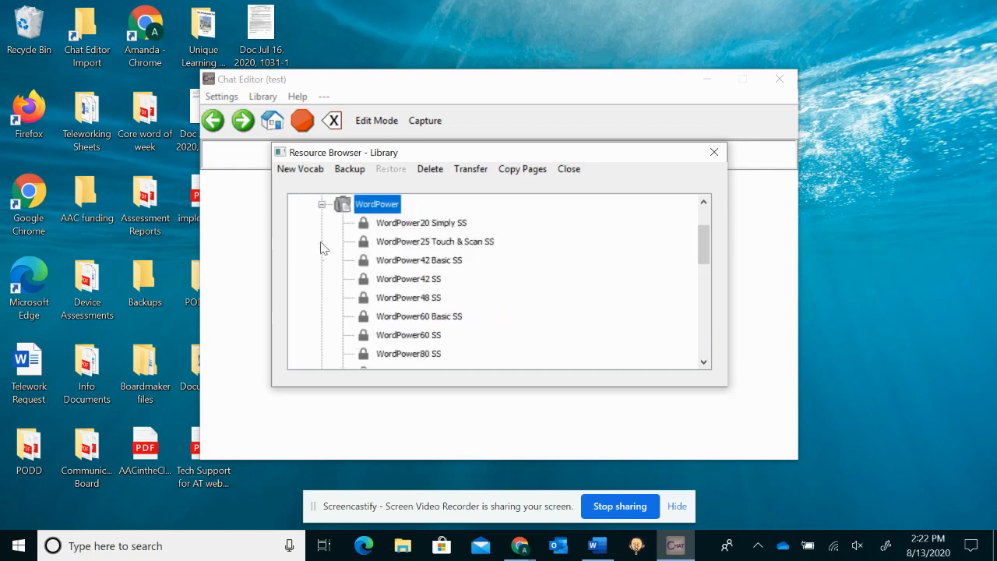
pyautogui.moveTo(423, 301)
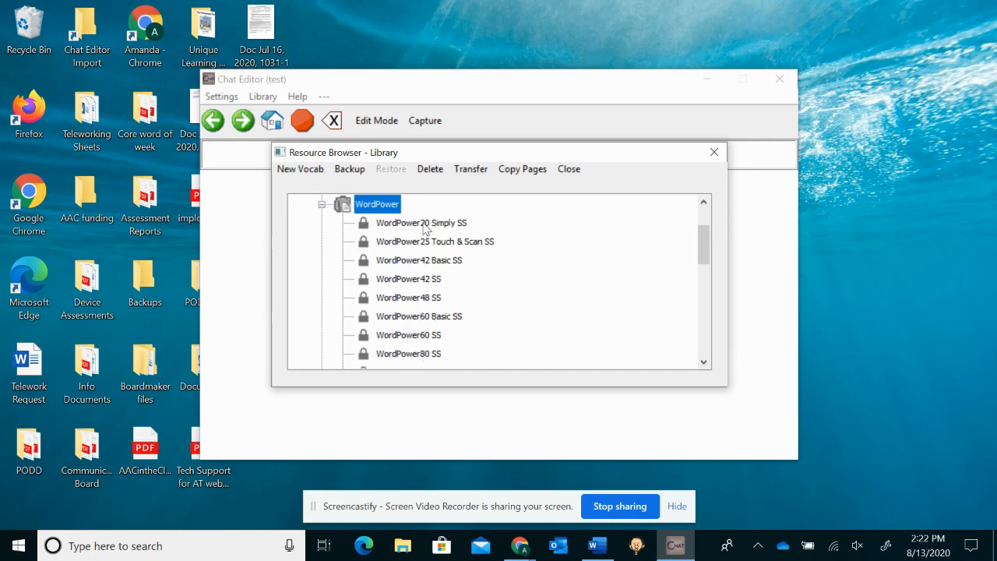
pyautogui.moveTo(427, 322)
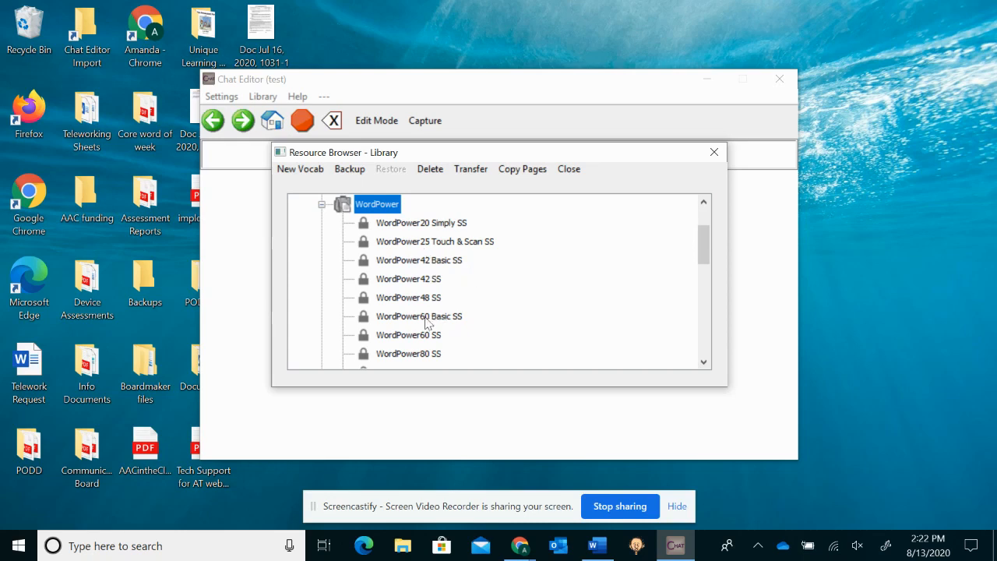
pyautogui.moveTo(430, 317)
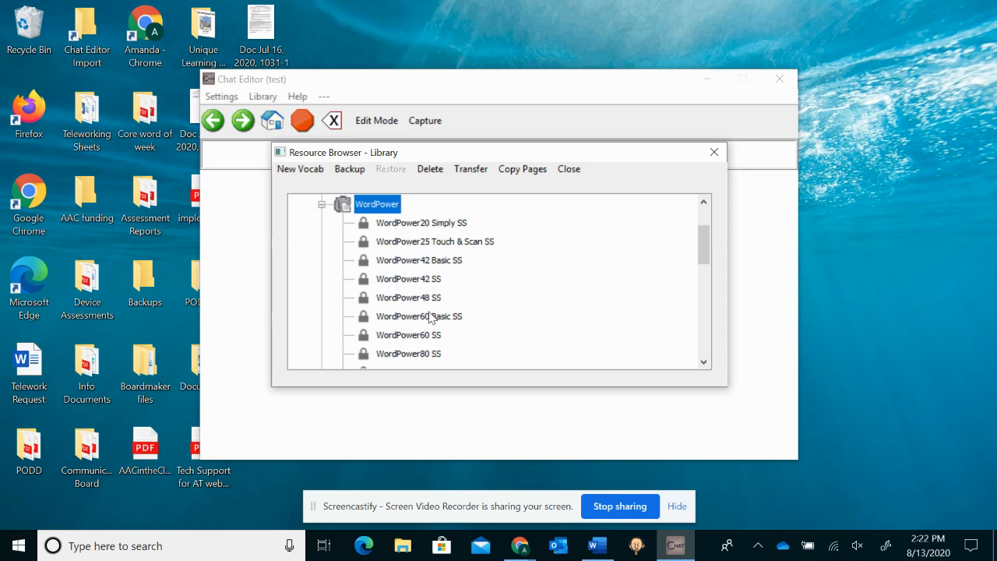
pyautogui.rightClick(419, 315)
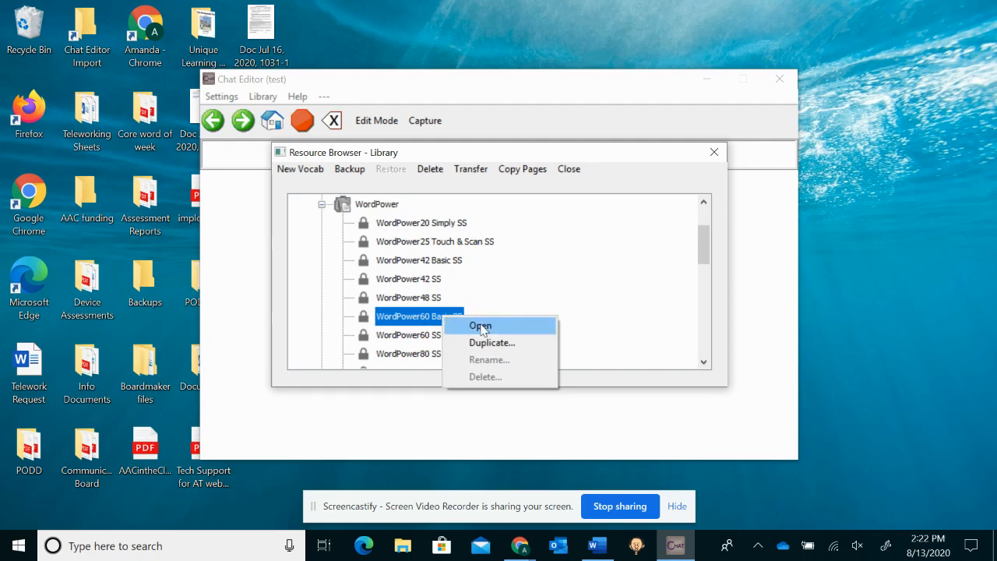
# Step: Open WordPower60 Basic SS and switch to the 8"/10"/12" Device Landscape view
pyautogui.click(480, 324)
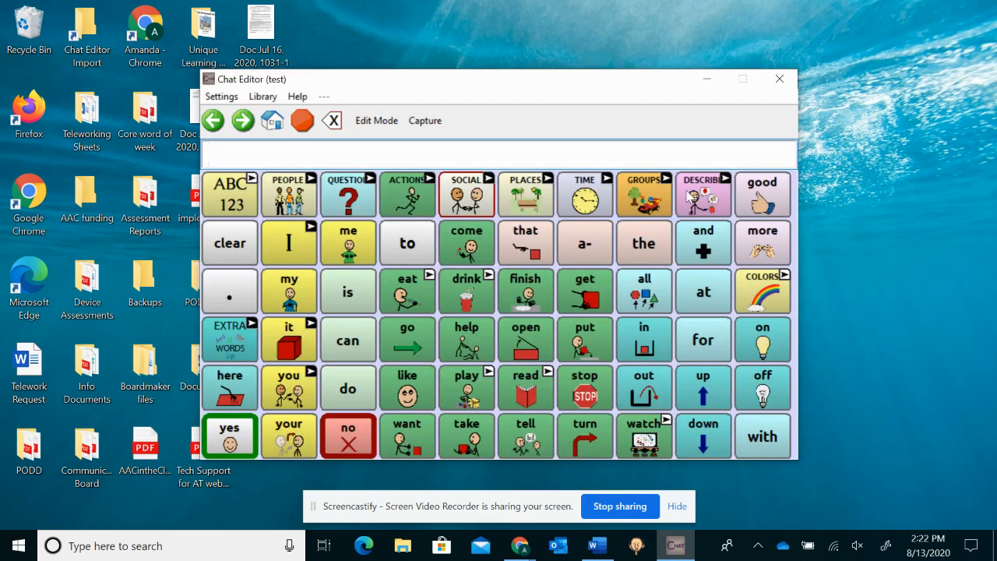
pyautogui.moveTo(425, 120)
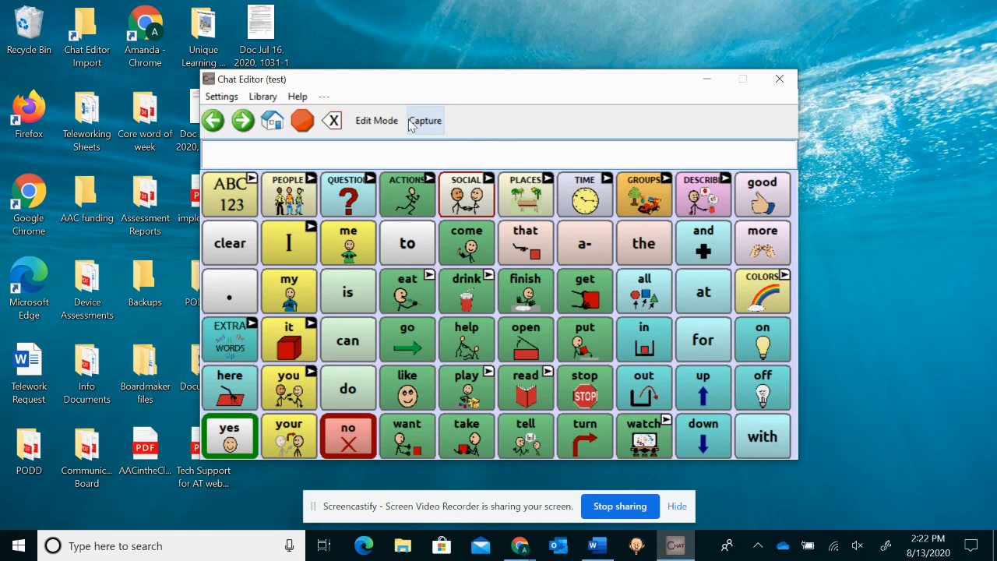
pyautogui.click(221, 96)
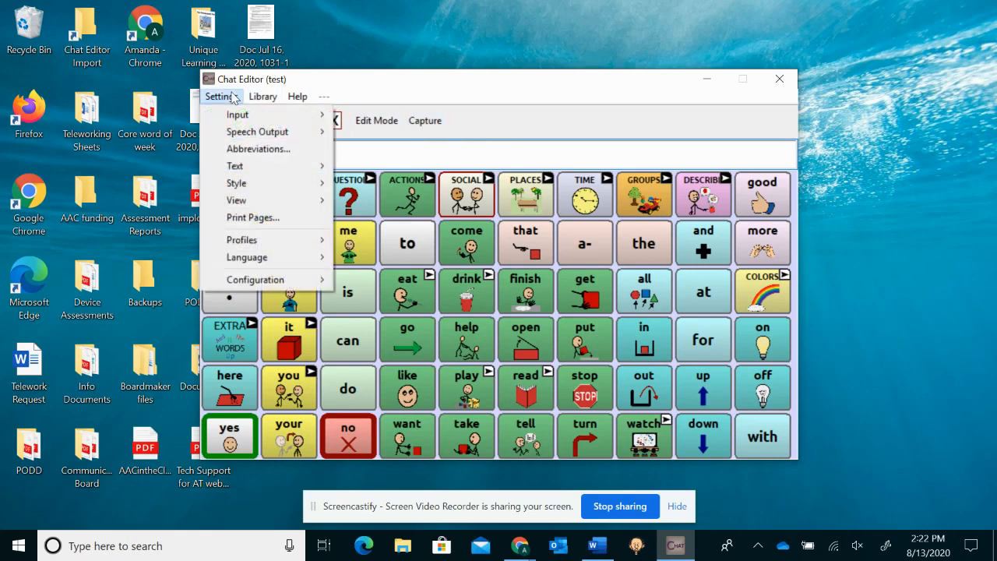
pyautogui.moveTo(236, 182)
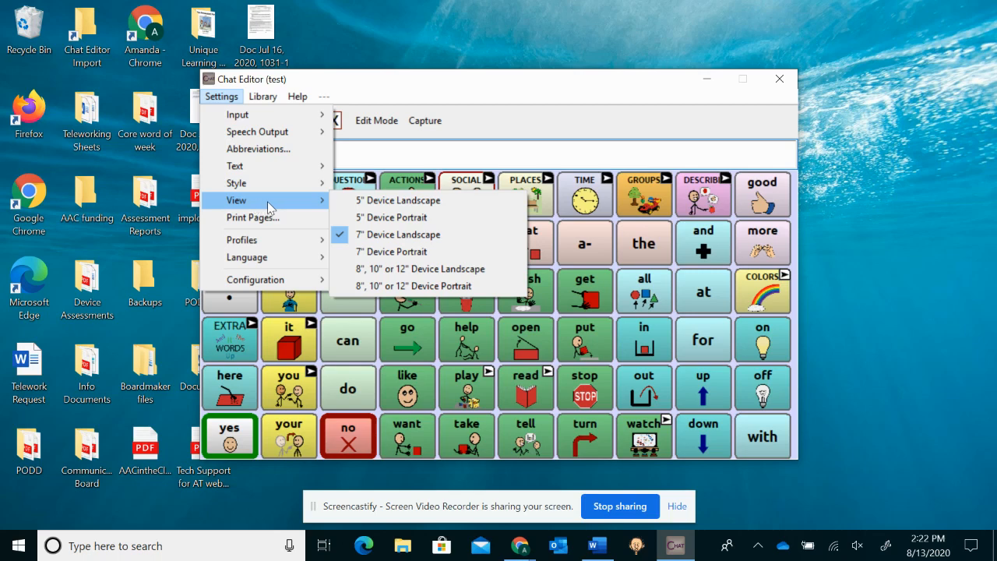
pyautogui.moveTo(414, 286)
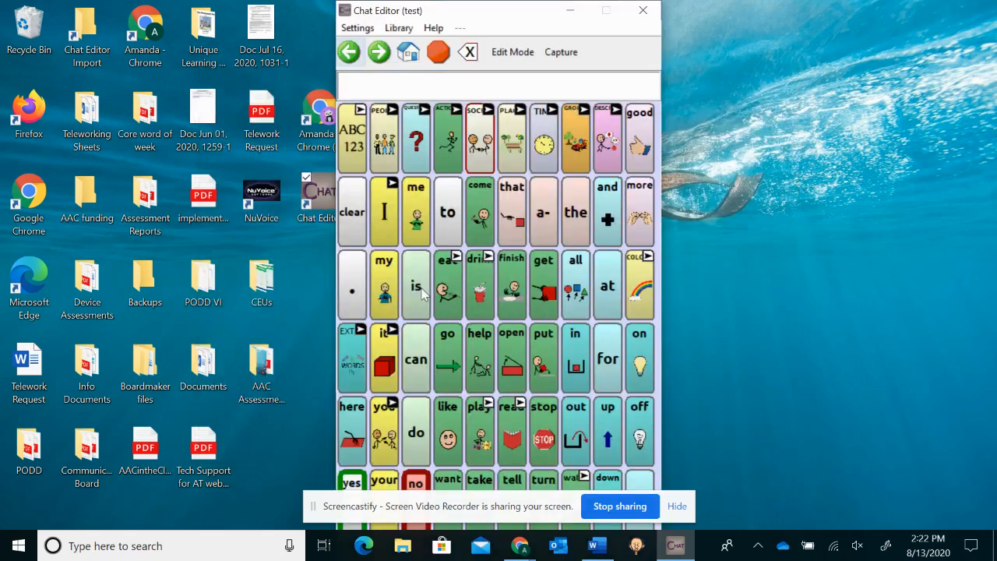
pyautogui.click(357, 29)
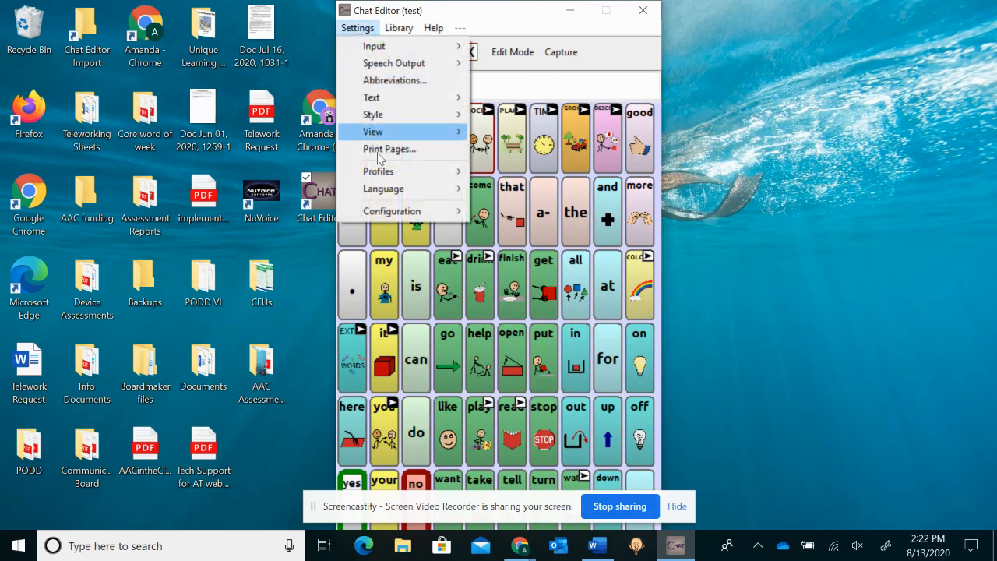
pyautogui.click(373, 132)
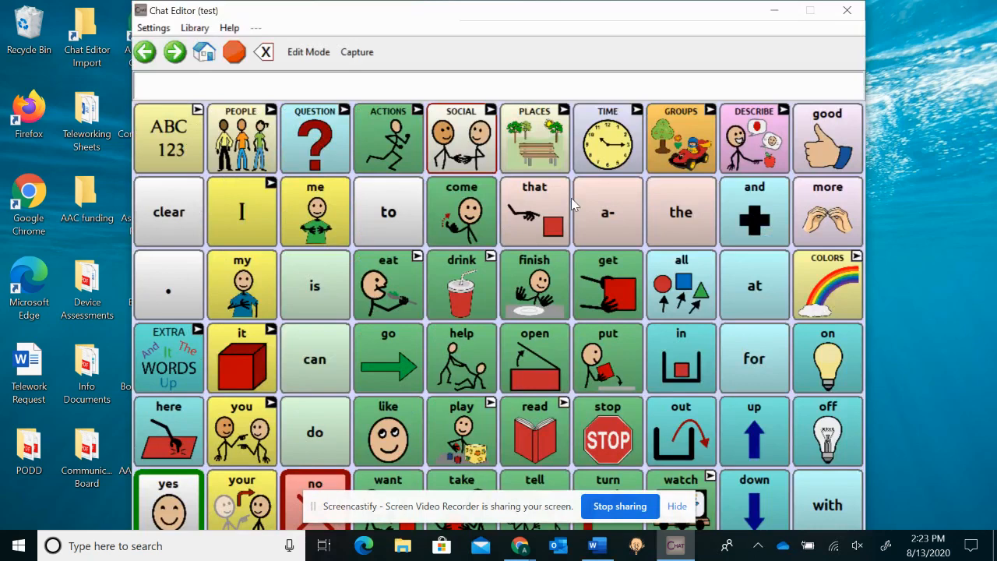
pyautogui.moveTo(884, 428)
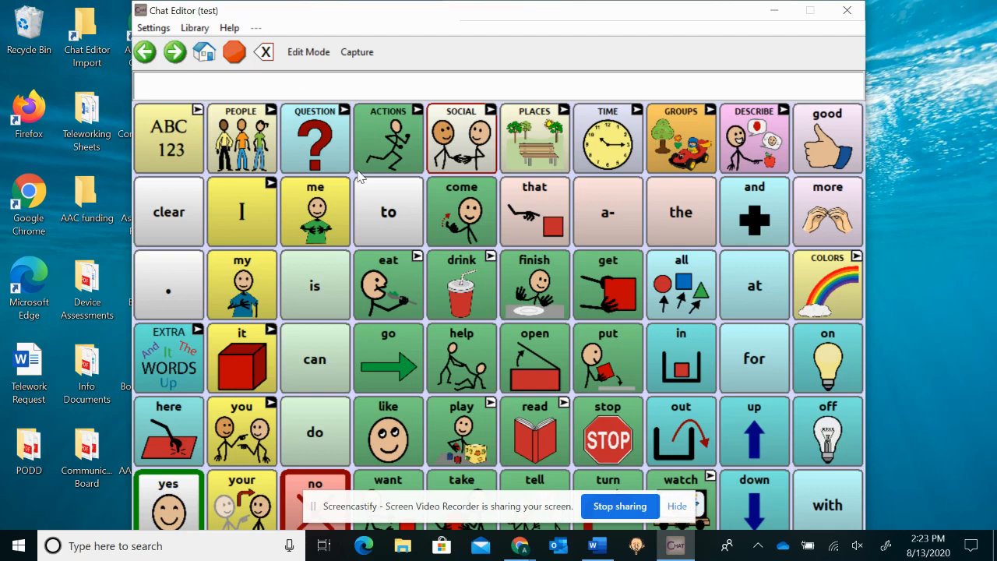
pyautogui.moveTo(486, 349)
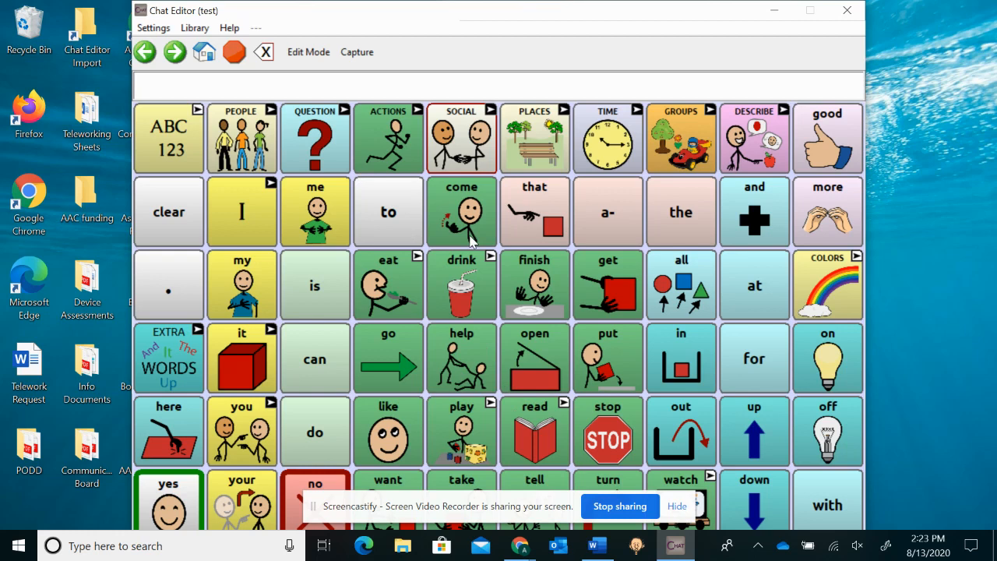
pyautogui.moveTo(744, 226)
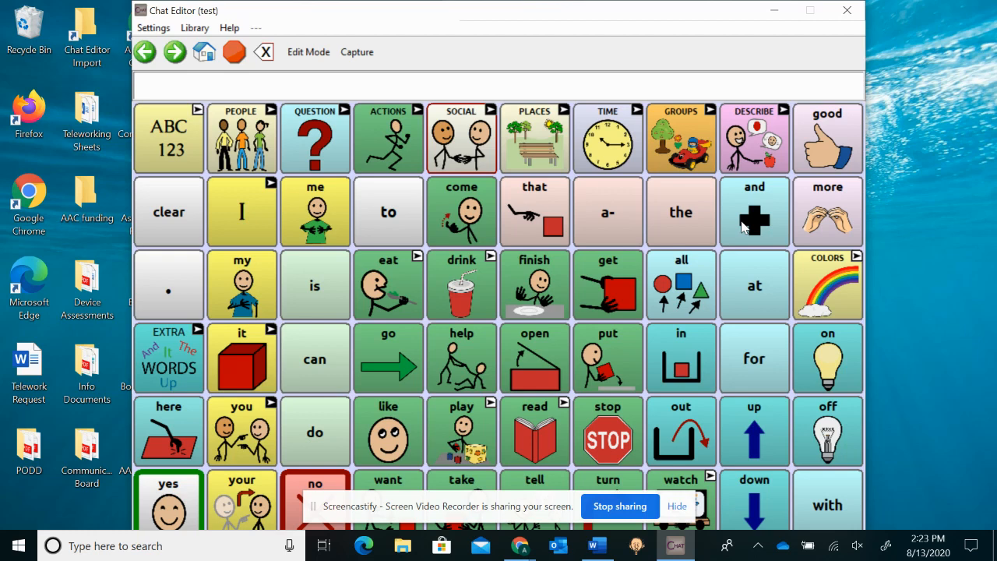
pyautogui.moveTo(476, 203)
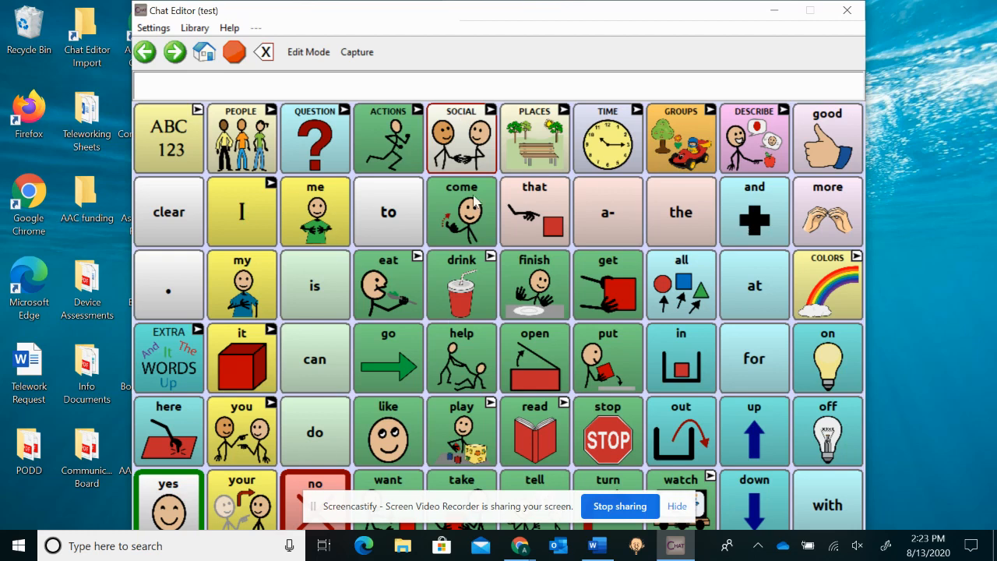
pyautogui.moveTo(356, 214)
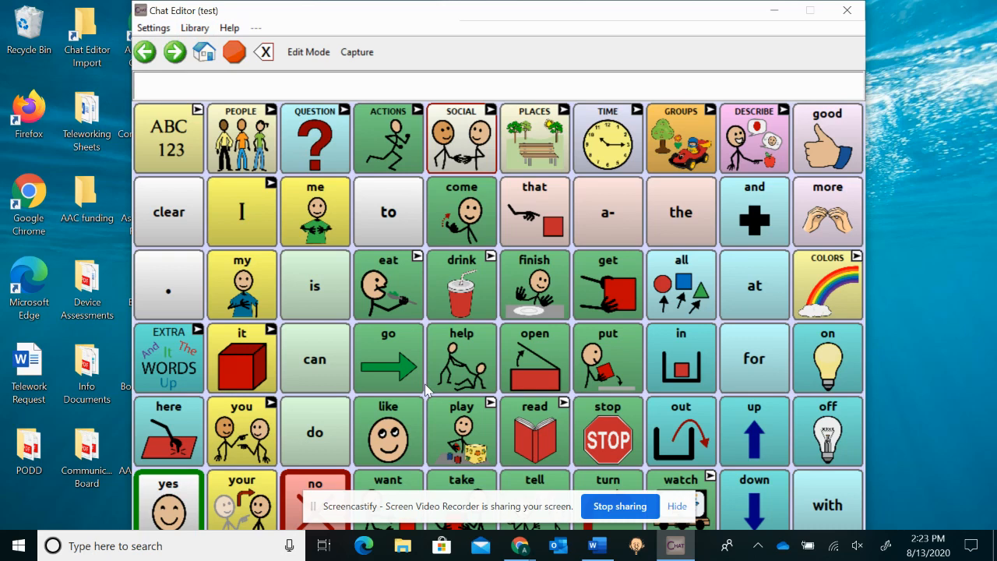
pyautogui.moveTo(577, 213)
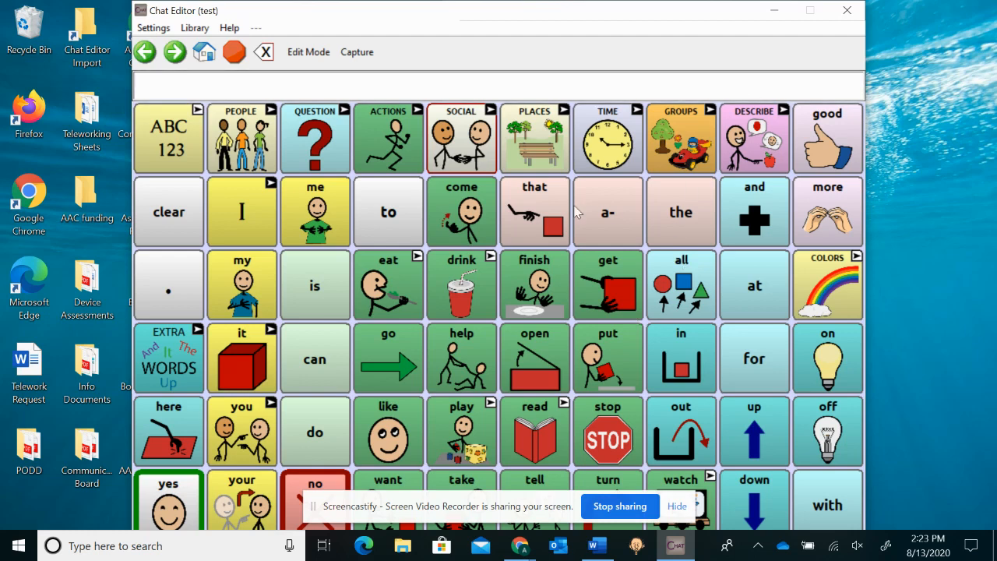
pyautogui.moveTo(354, 72)
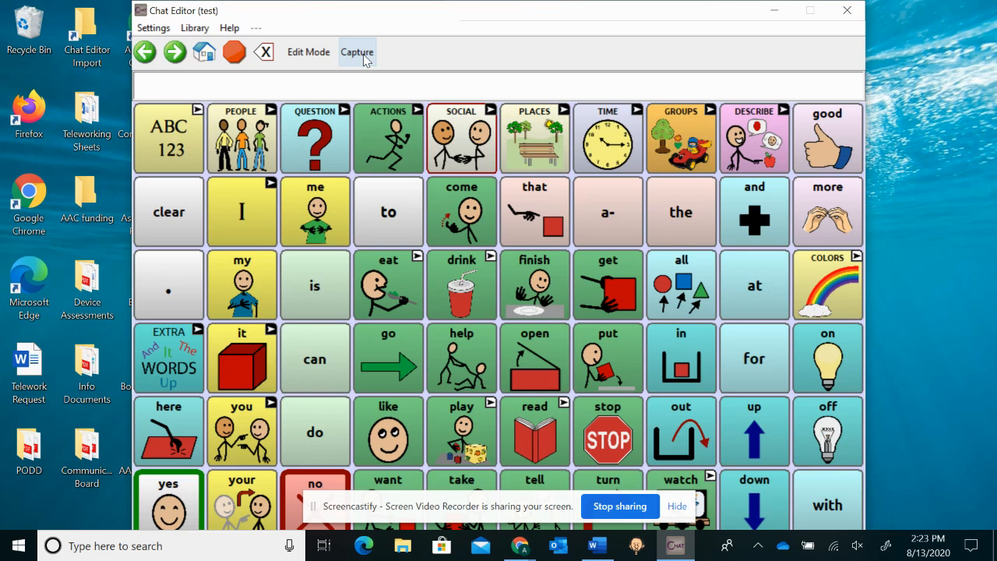
# Step: Capture the drink and lemonade buttons and copy the sequence to the clipboard
pyautogui.click(357, 52)
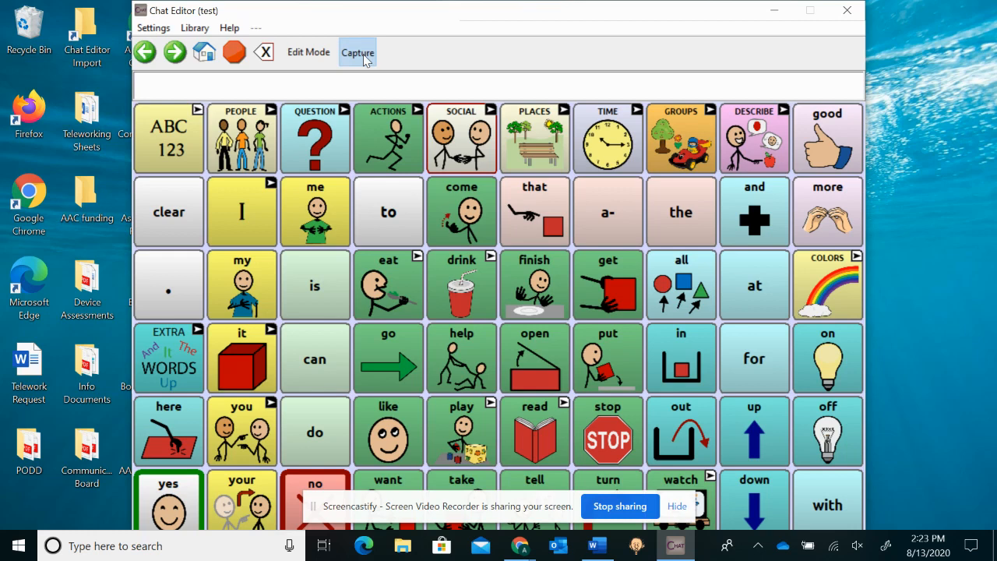
pyautogui.click(357, 52)
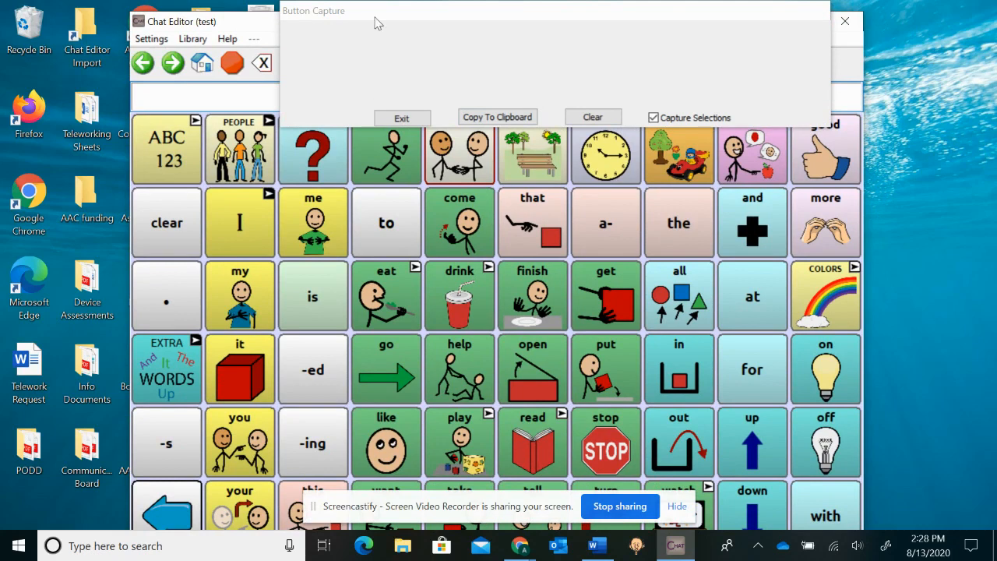
pyautogui.moveTo(422, 39)
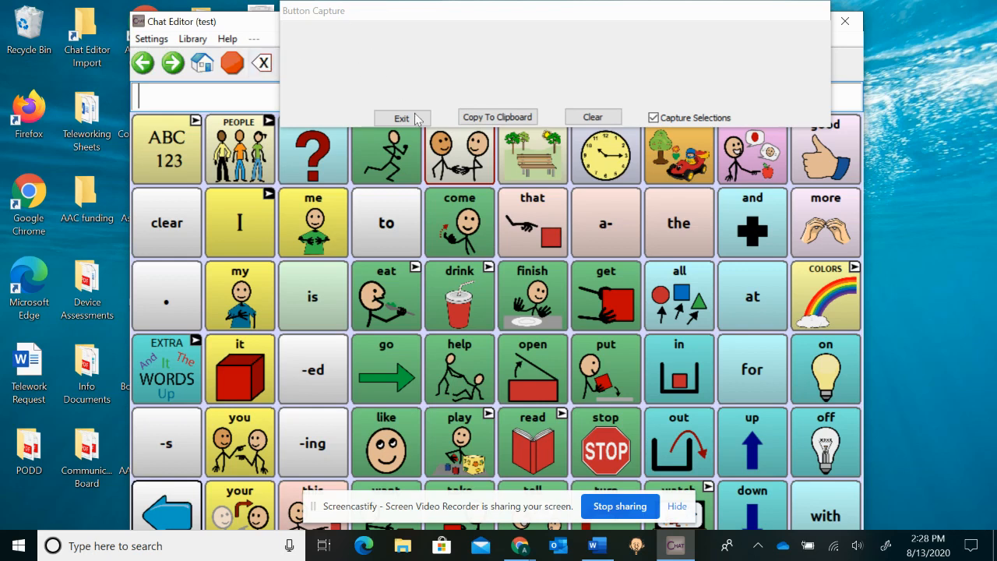
pyautogui.click(459, 296)
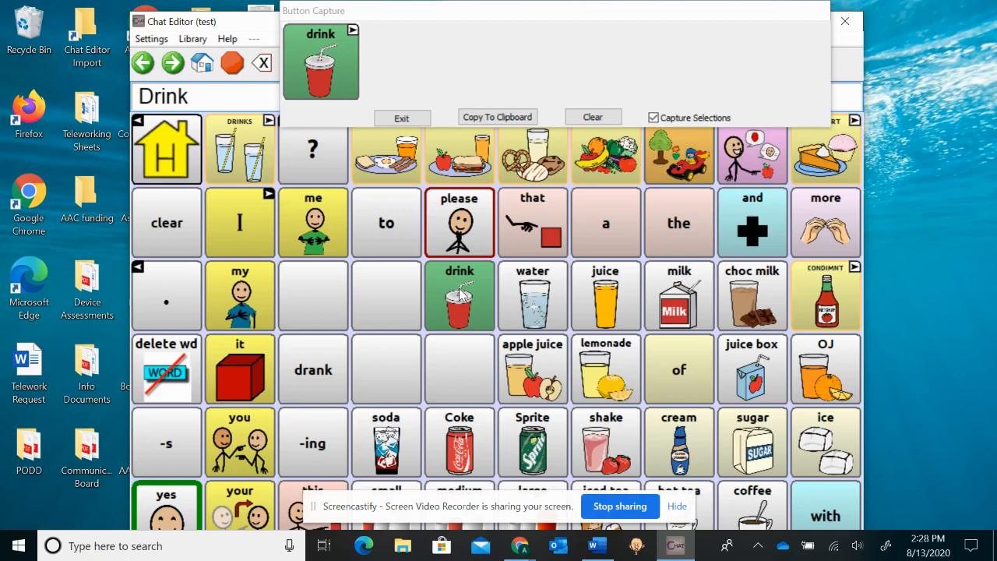
pyautogui.click(605, 369)
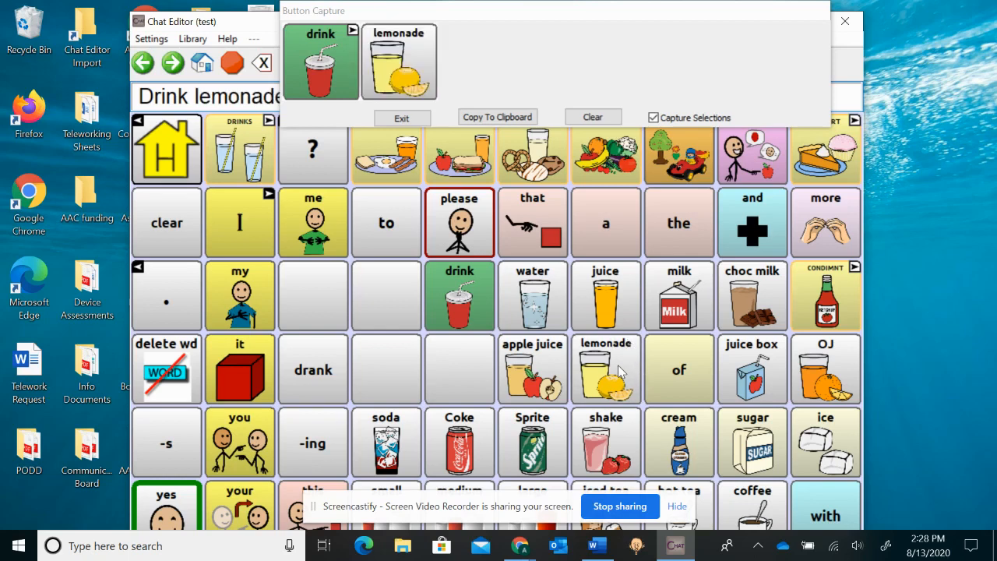
pyautogui.click(497, 117)
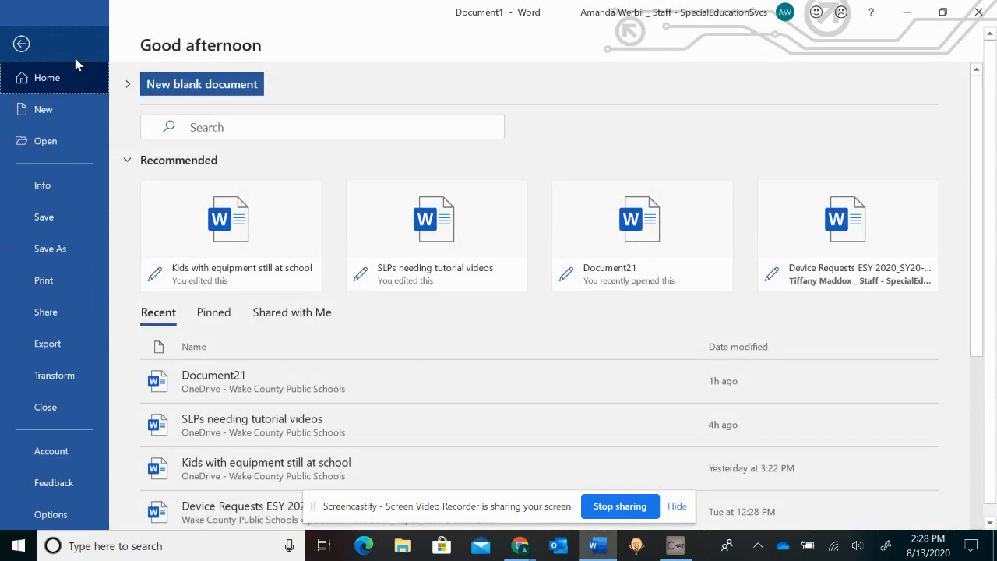
# Step: Create a blank Word document and paste the captured drink–lemonade button images
pyautogui.click(201, 83)
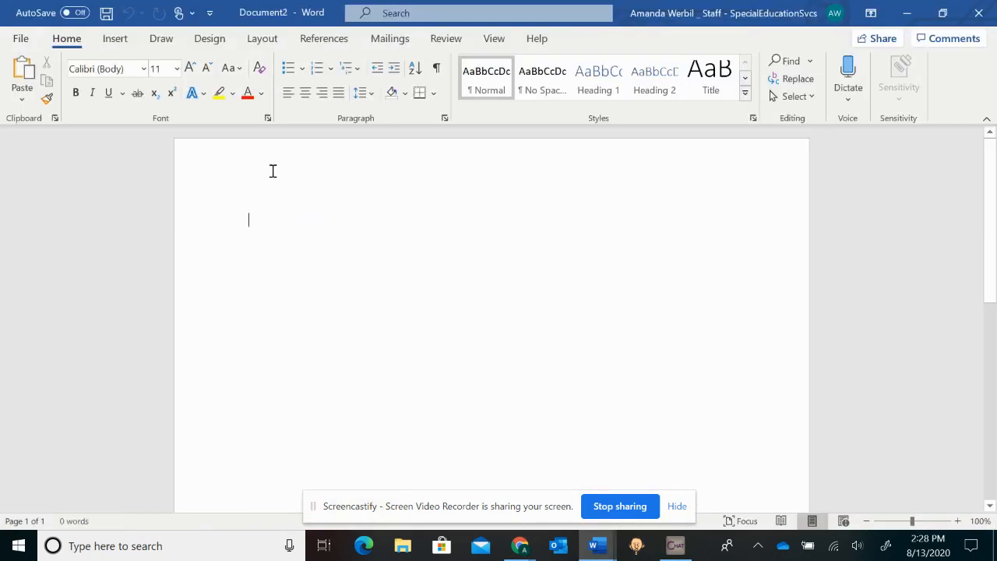
pyautogui.rightClick(249, 220)
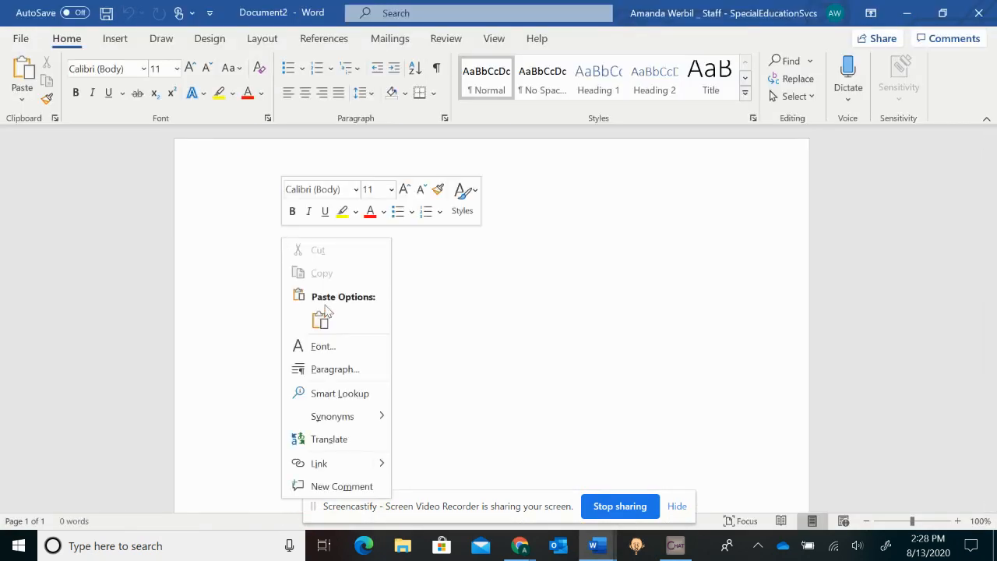
pyautogui.click(322, 316)
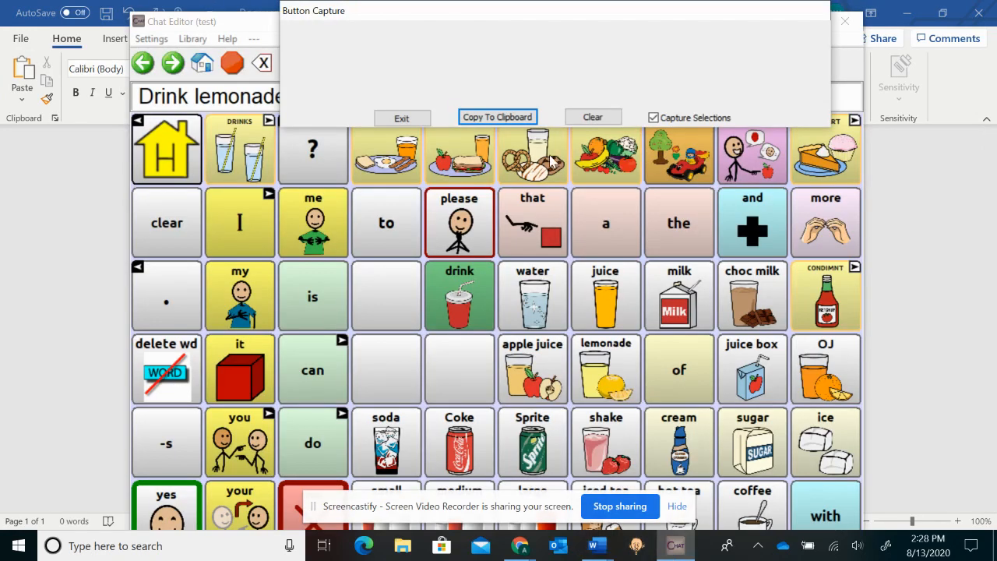
pyautogui.moveTo(259, 227)
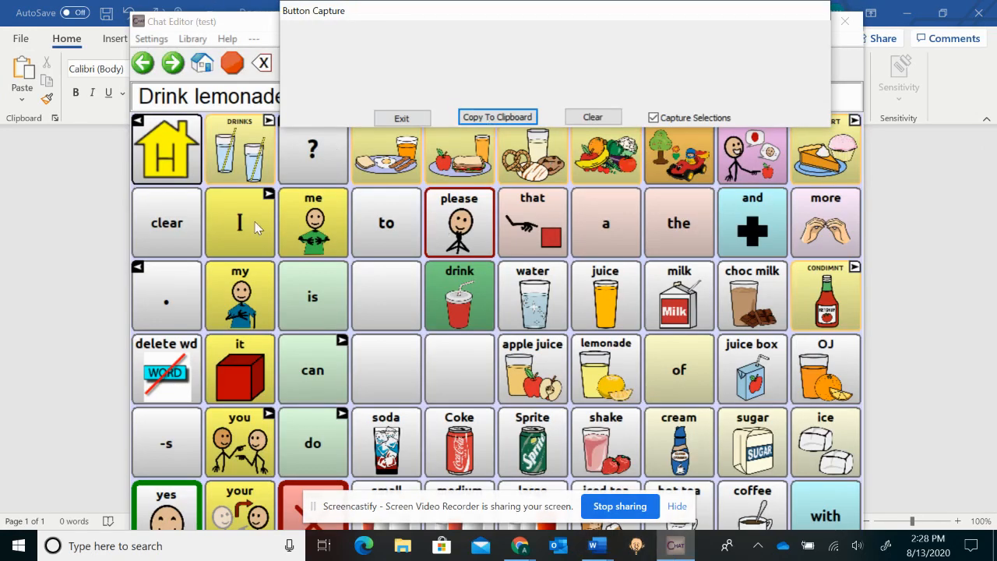
pyautogui.moveTo(370, 109)
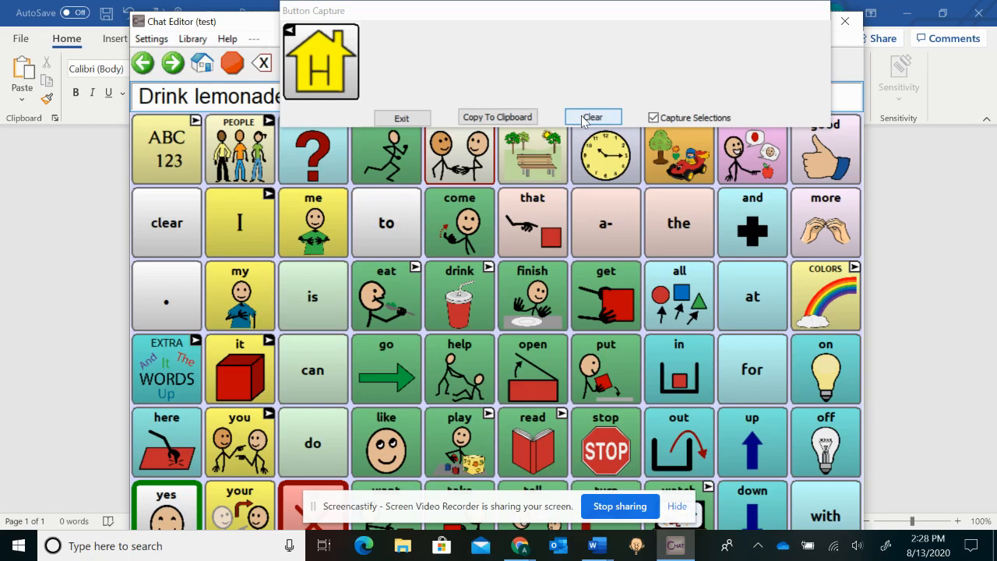
# Step: Clear the previous capture and record the play and puzzle buttons
pyautogui.click(593, 117)
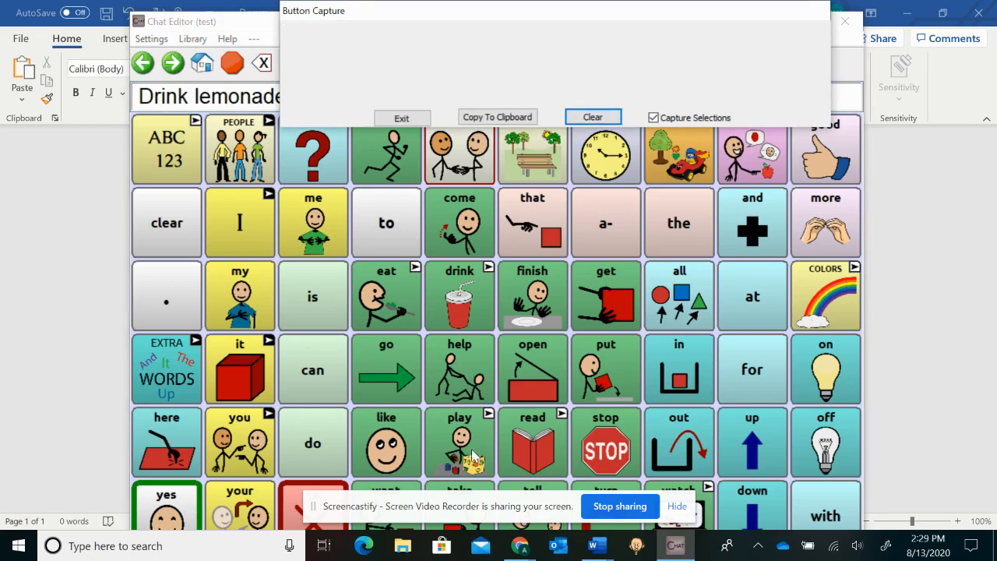
pyautogui.click(459, 442)
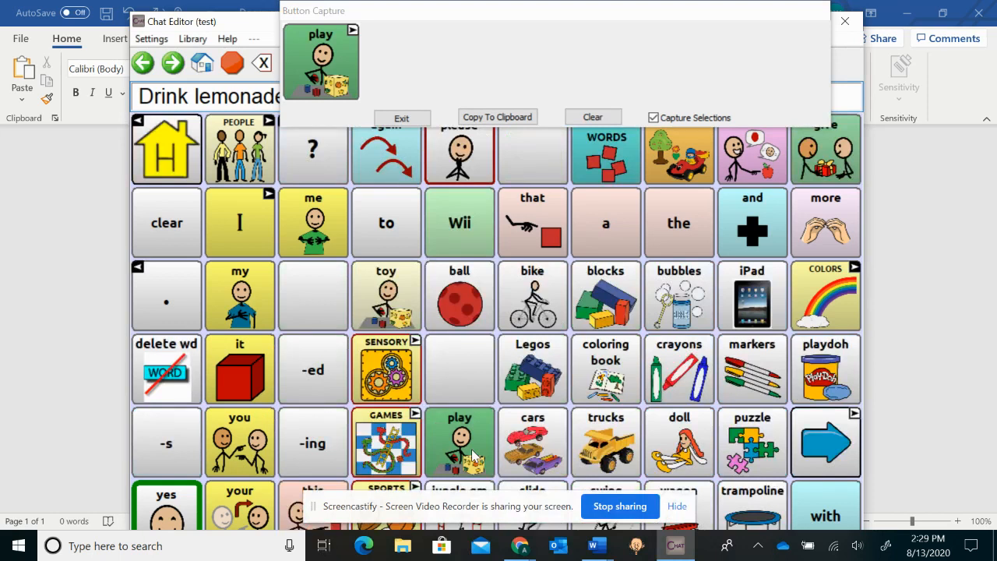
pyautogui.moveTo(767, 444)
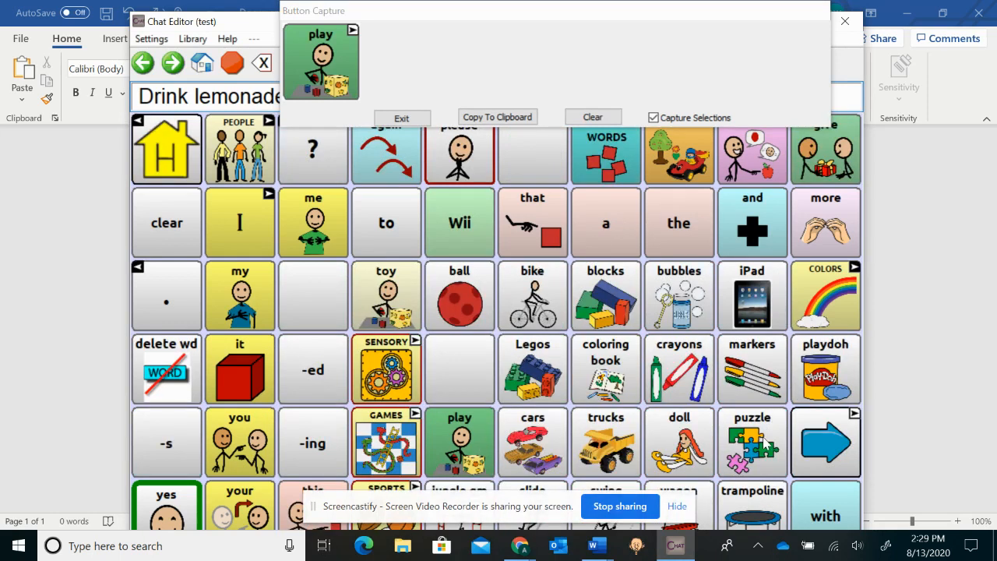
pyautogui.click(752, 442)
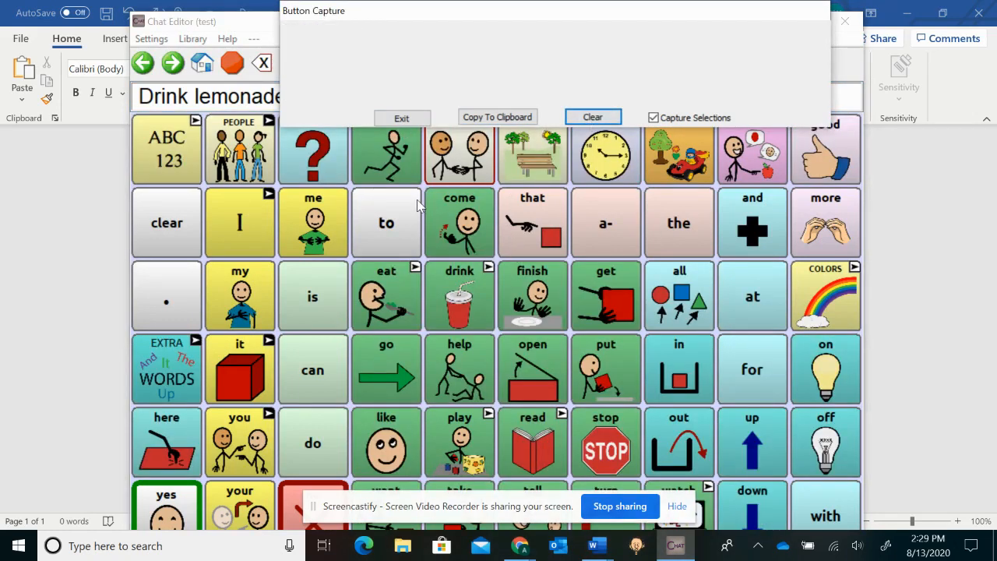
pyautogui.moveTo(465, 321)
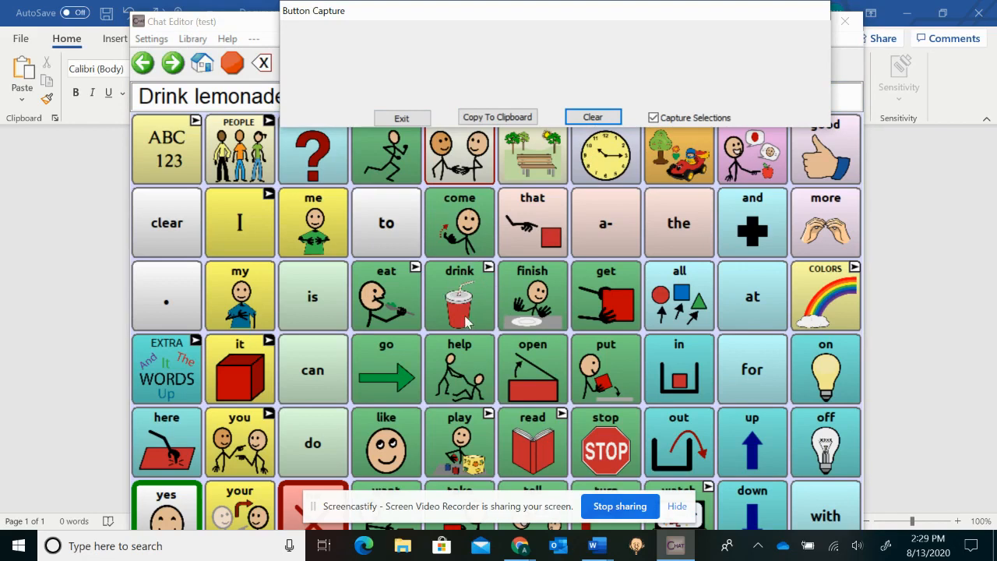
pyautogui.moveTo(596, 333)
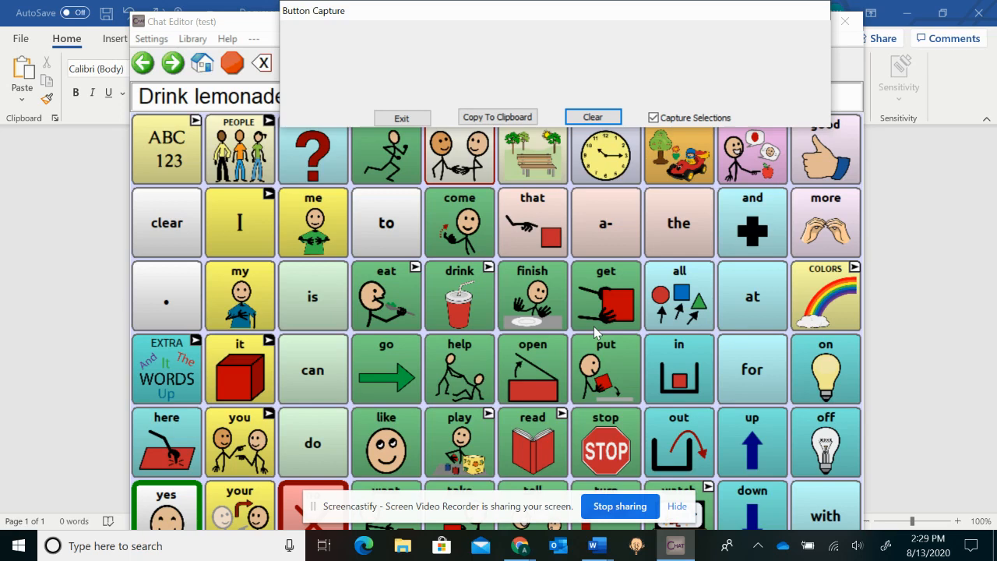
pyautogui.moveTo(470, 466)
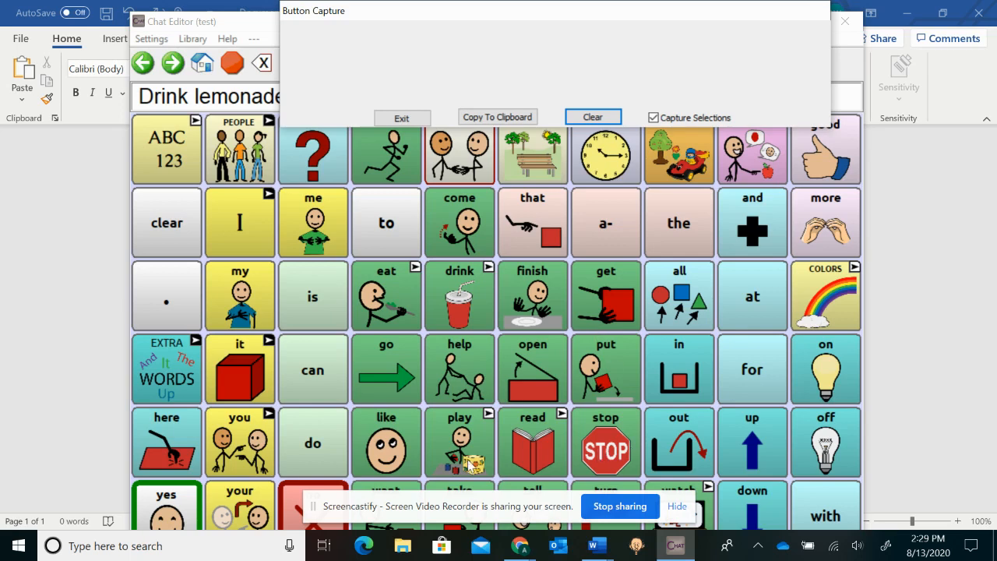
pyautogui.moveTo(413, 392)
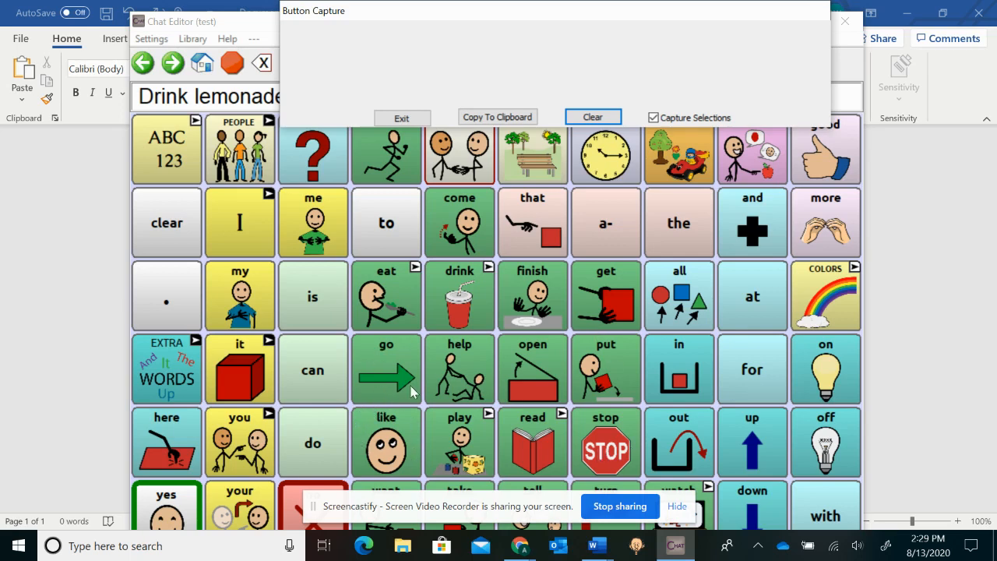
# Step: Capture the go and eat buttons, then return to the home vocabulary page
pyautogui.click(386, 369)
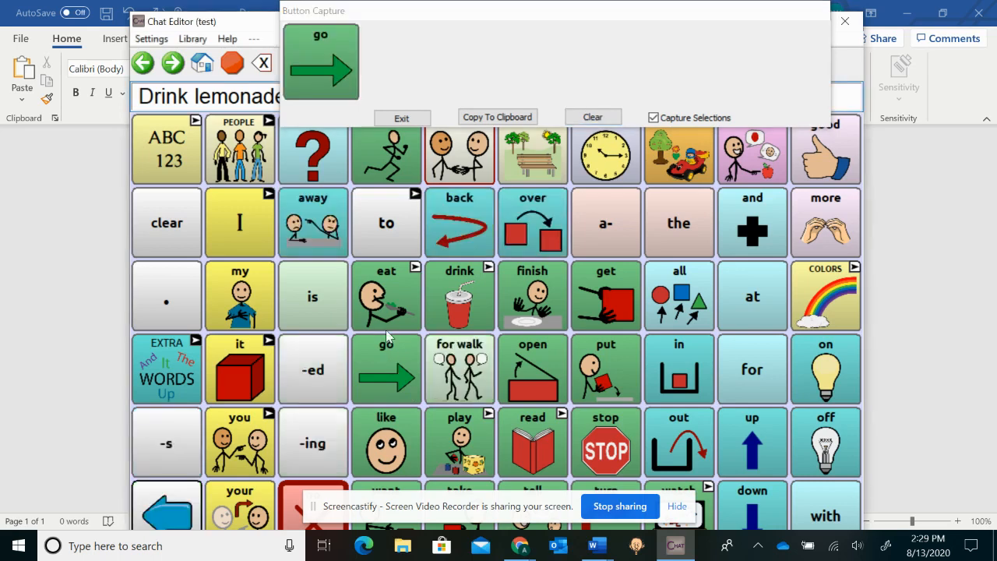
pyautogui.click(385, 296)
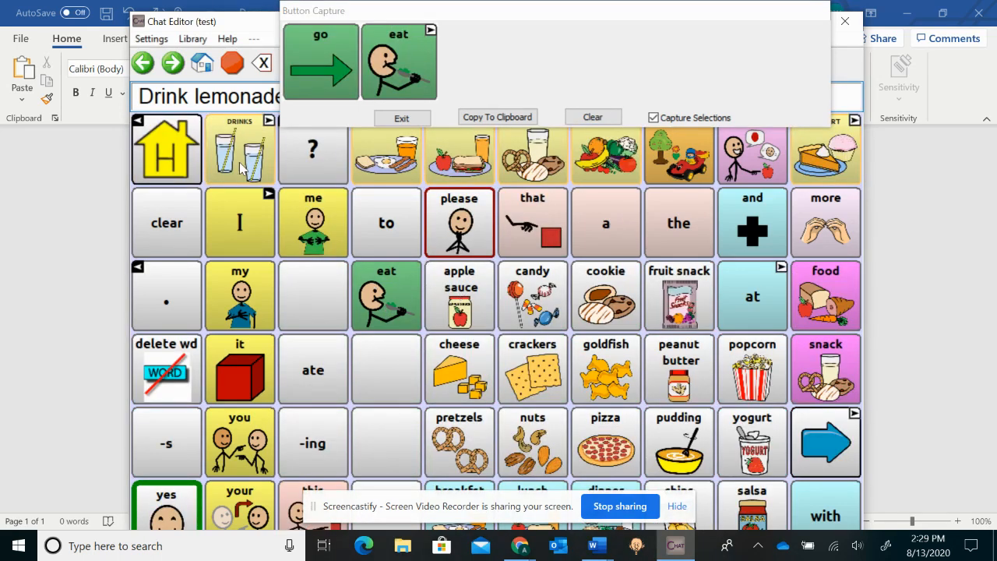
pyautogui.moveTo(168, 167)
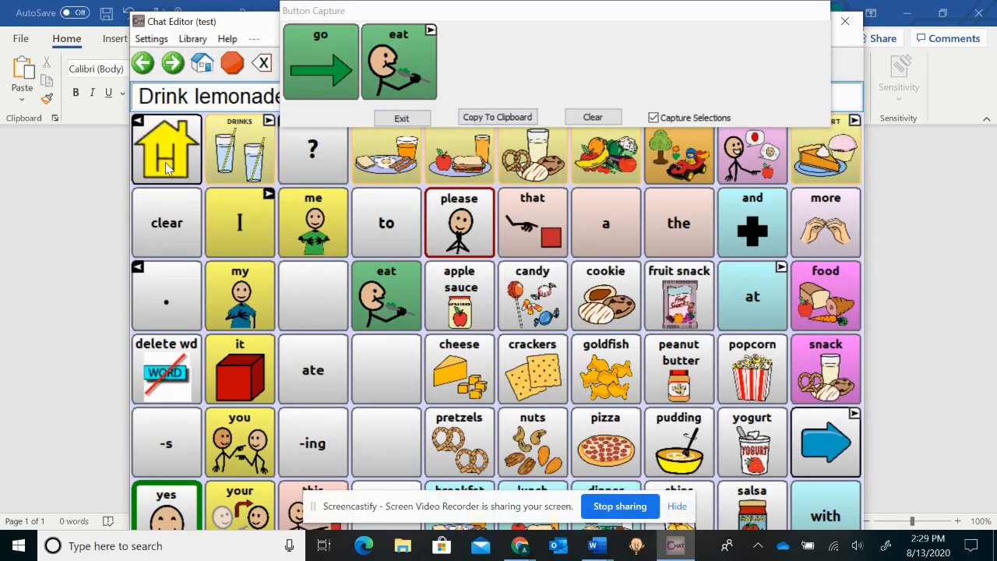
pyautogui.click(167, 148)
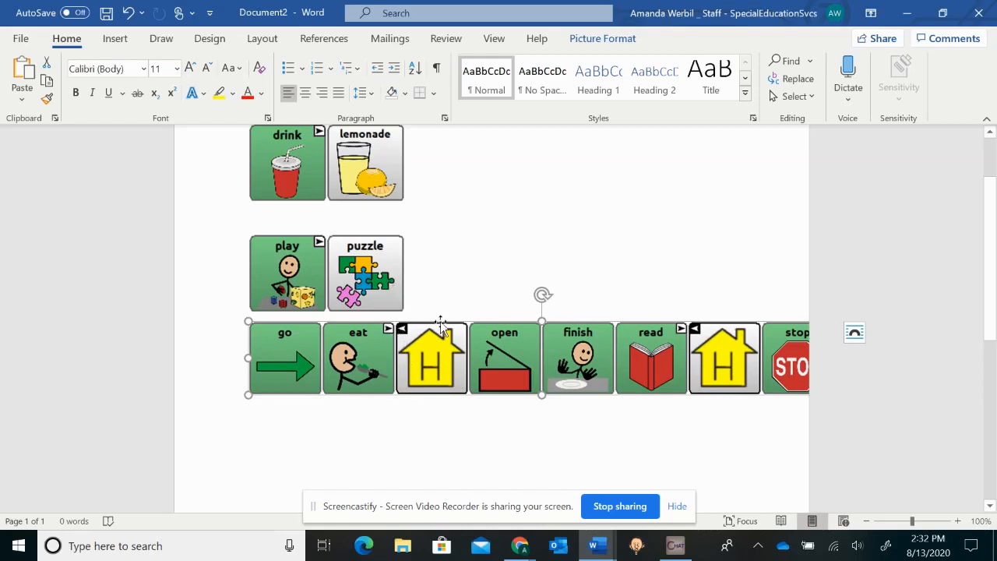
pyautogui.moveTo(265, 264)
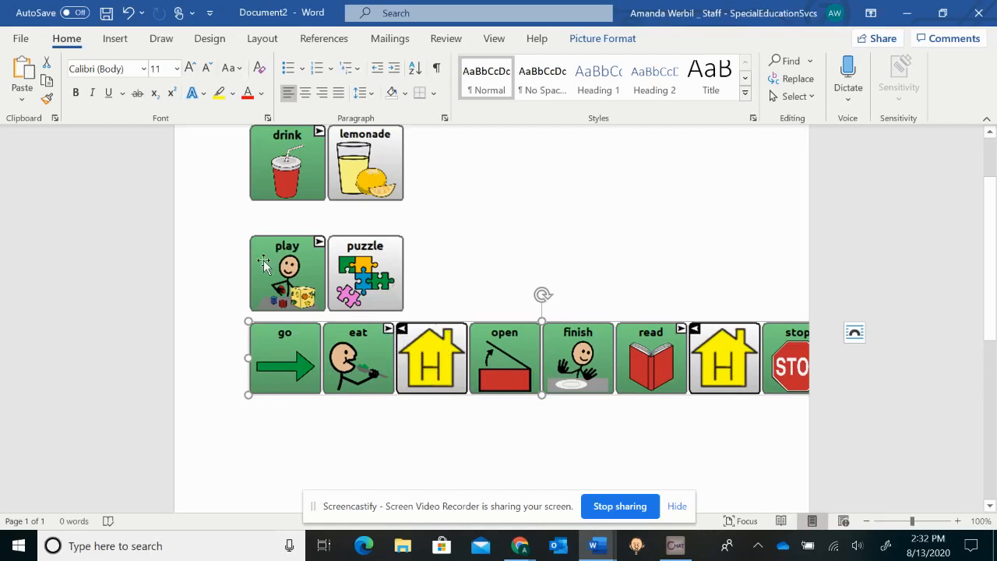
pyautogui.moveTo(285, 355)
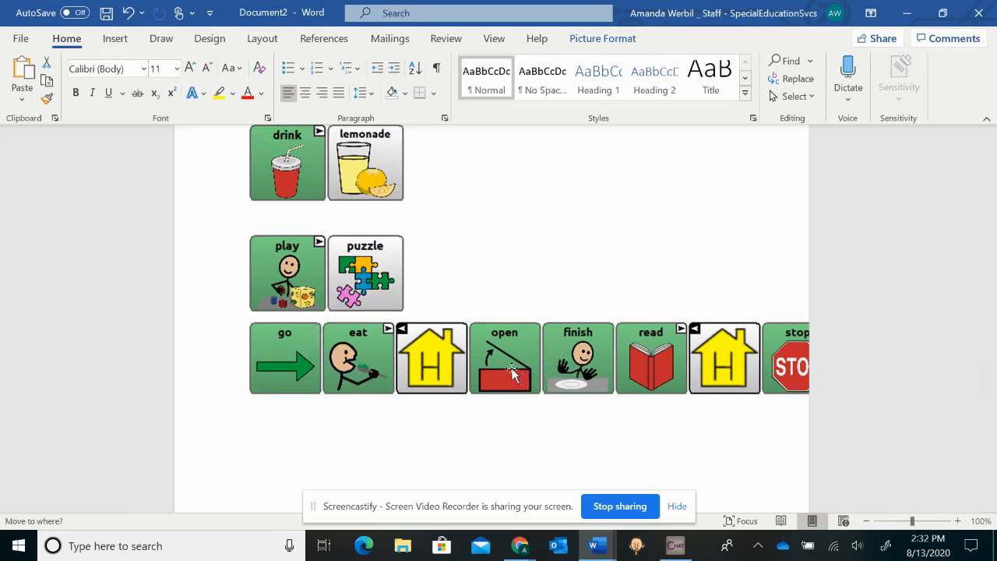
# Step: Nudge the pasted go–eat–open–finish–read–stop button strip below the play–puzzle pair
pyautogui.click(505, 357)
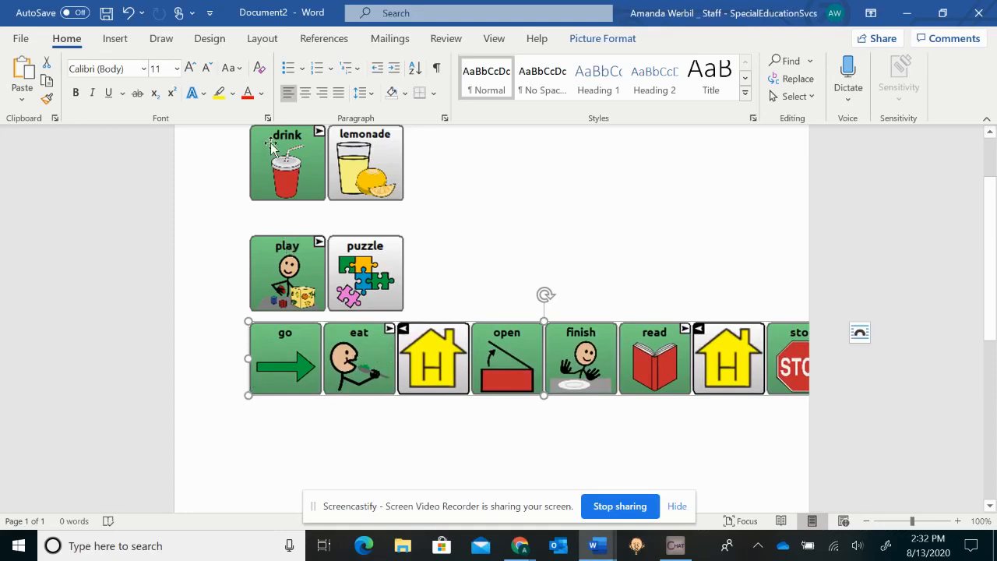
pyautogui.moveTo(473, 267)
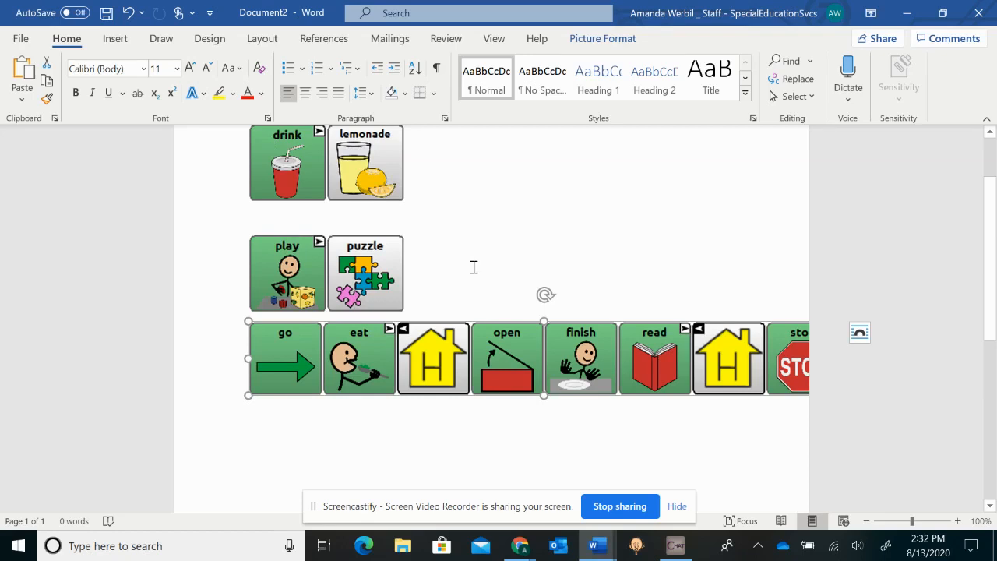
pyautogui.moveTo(267, 197)
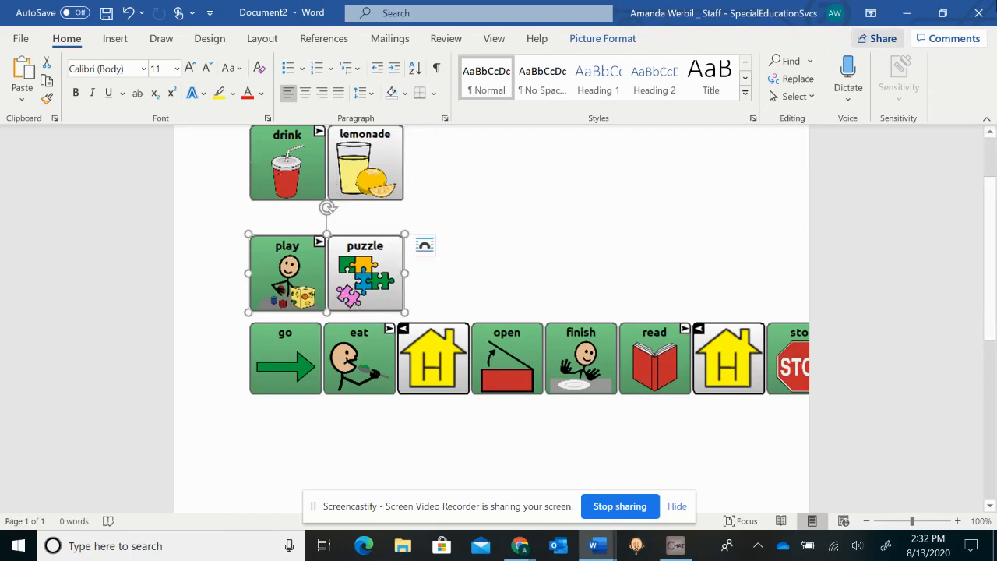
pyautogui.moveTo(908, 13)
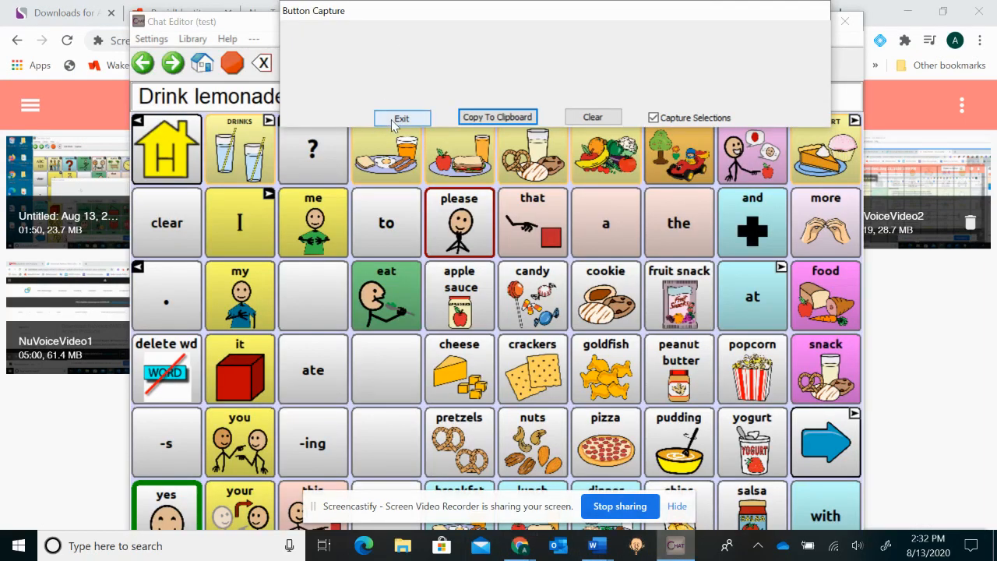
# Step: Close Button Capture and return to the home vocabulary page
pyautogui.click(401, 116)
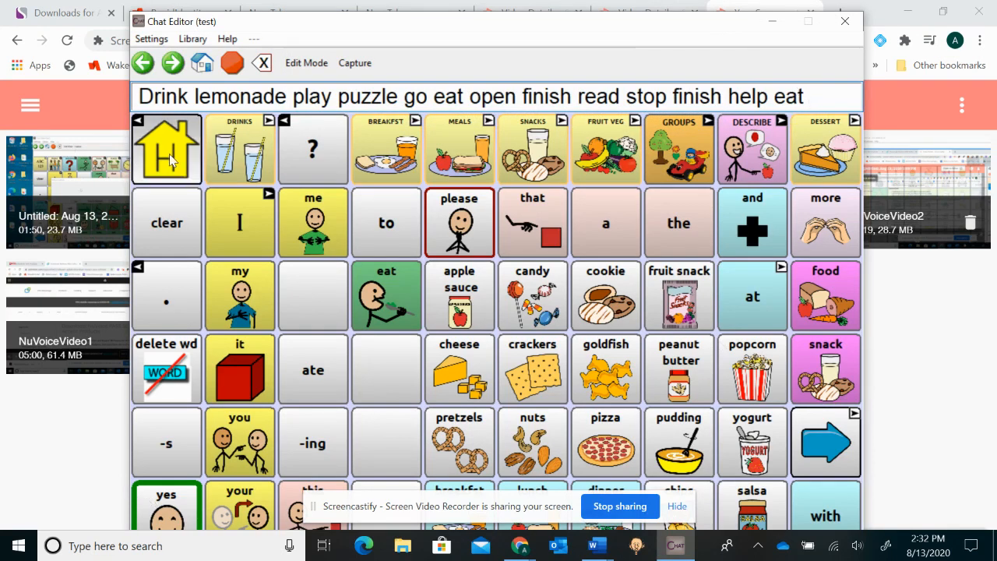
pyautogui.click(166, 148)
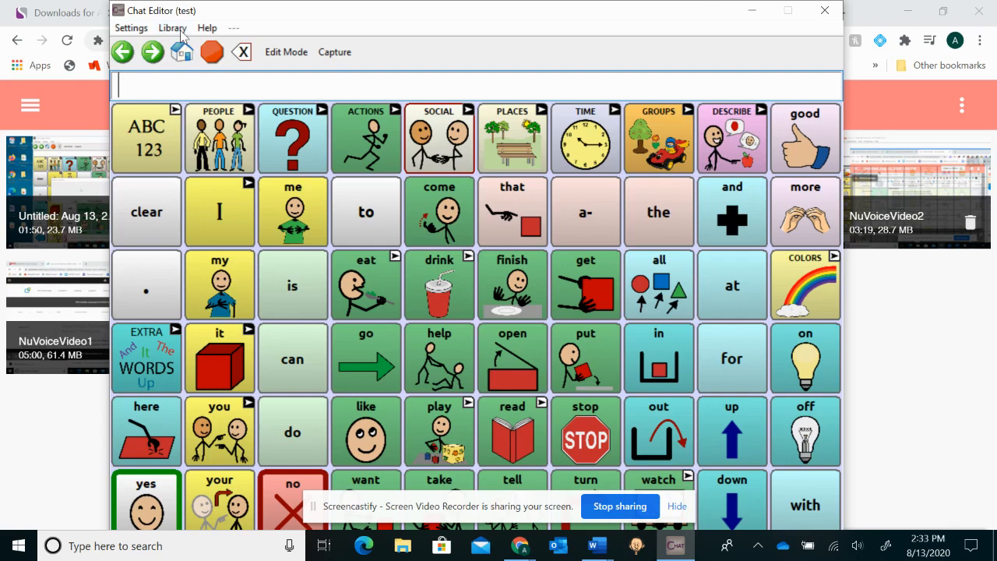
# Step: Open the vocabulary library and expand the English SymbolStix vocabulary resources
pyautogui.click(172, 28)
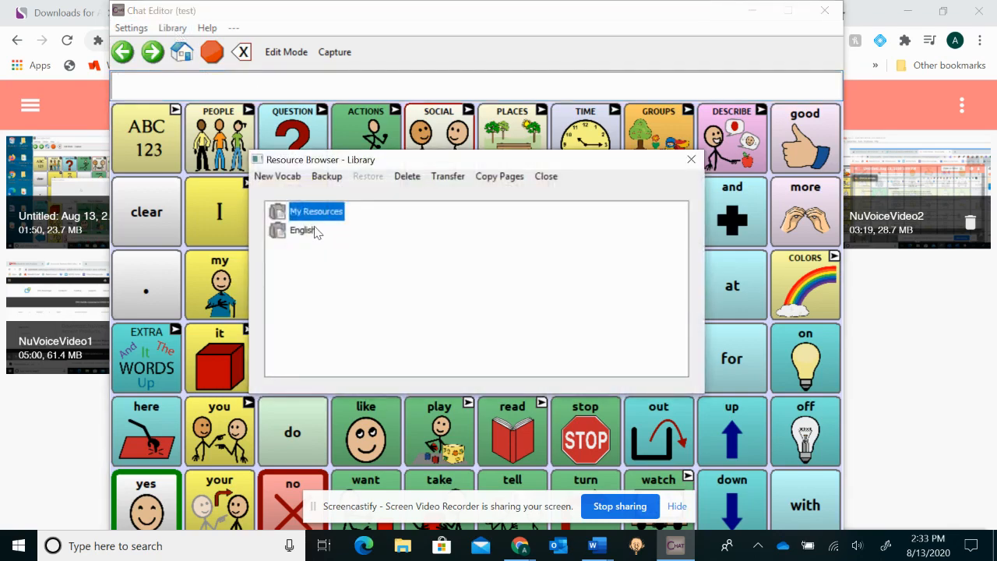
pyautogui.click(278, 230)
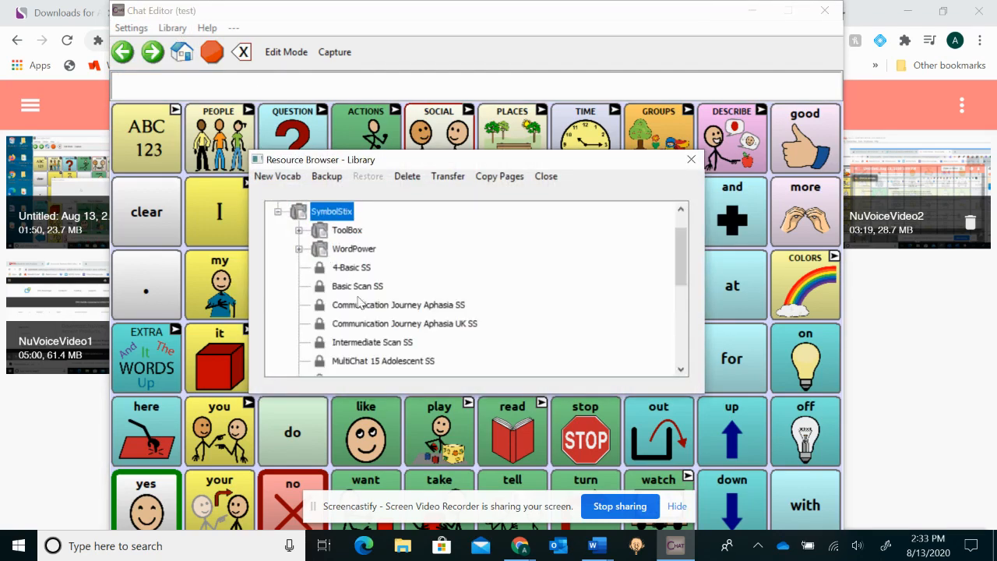
pyautogui.moveTo(393, 321)
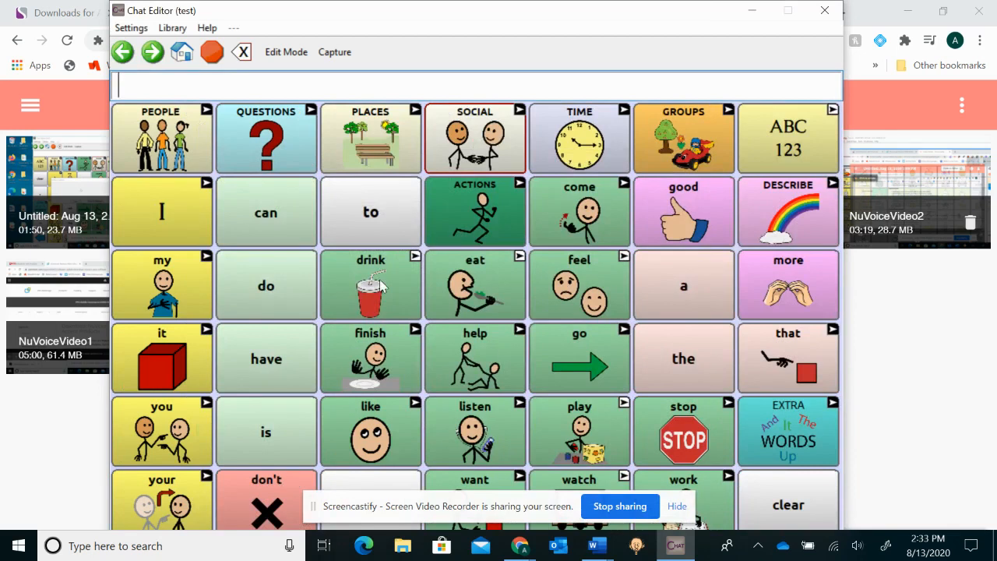
# Step: Capture the play and puzzle buttons in Button Capture
pyautogui.click(334, 52)
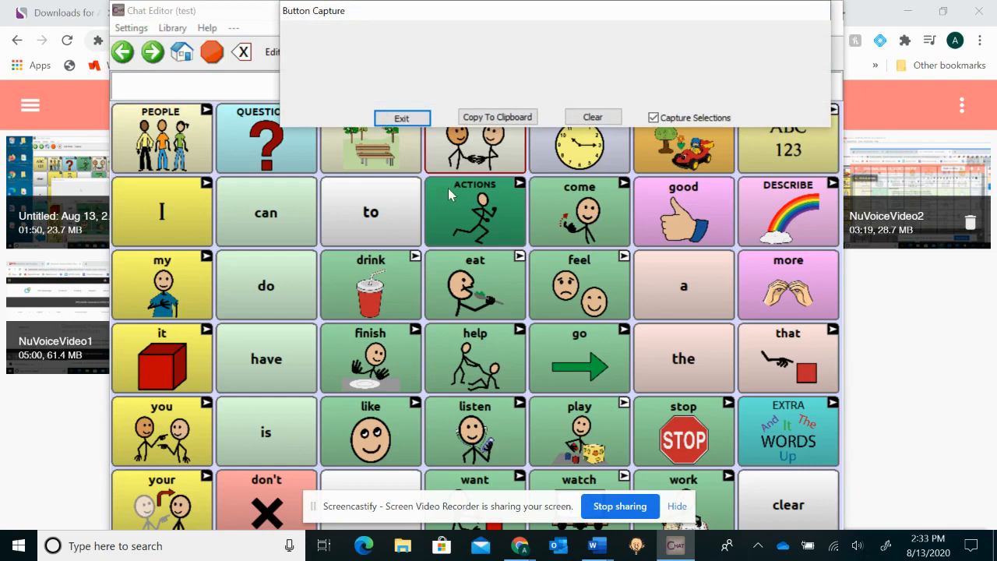
pyautogui.moveTo(710, 450)
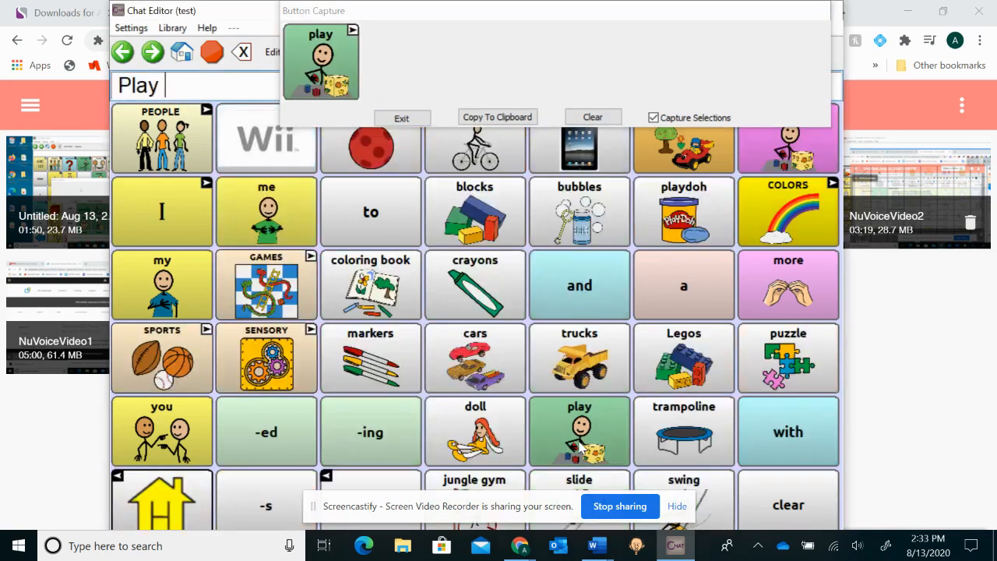
pyautogui.click(788, 357)
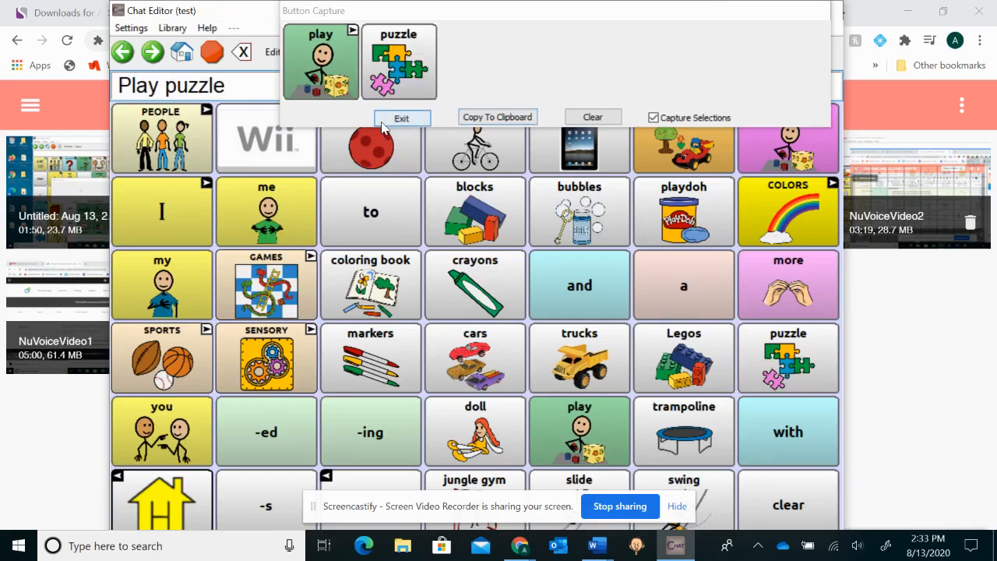
pyautogui.click(402, 117)
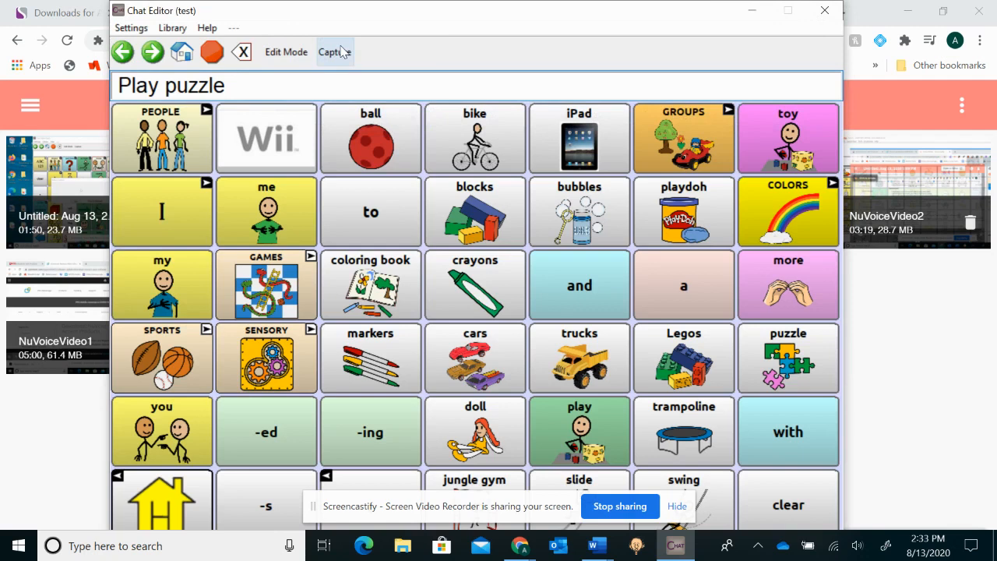
# Step: Capture eat and cookies together, then add watch and I to the message
pyautogui.click(335, 51)
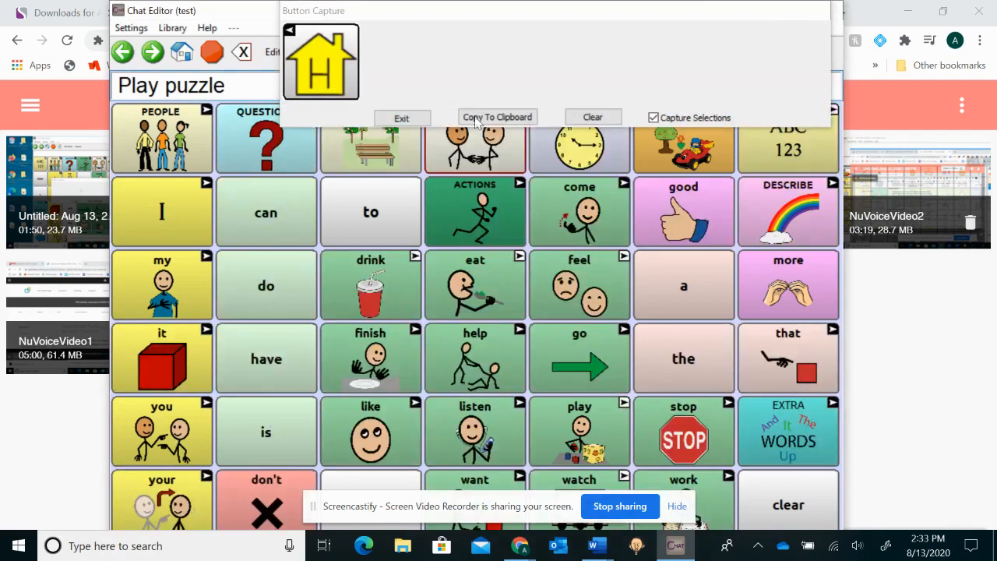
pyautogui.click(592, 117)
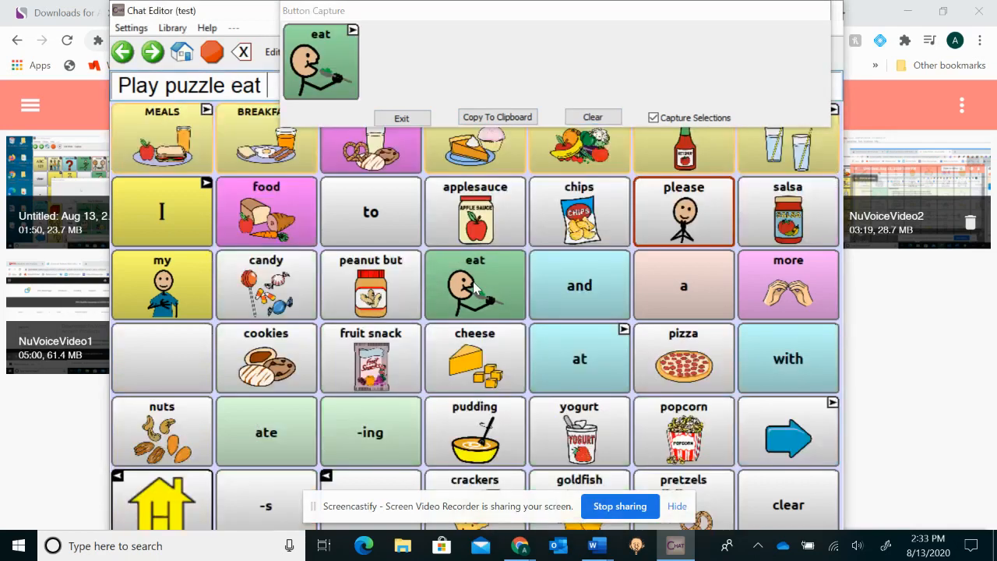
pyautogui.click(265, 358)
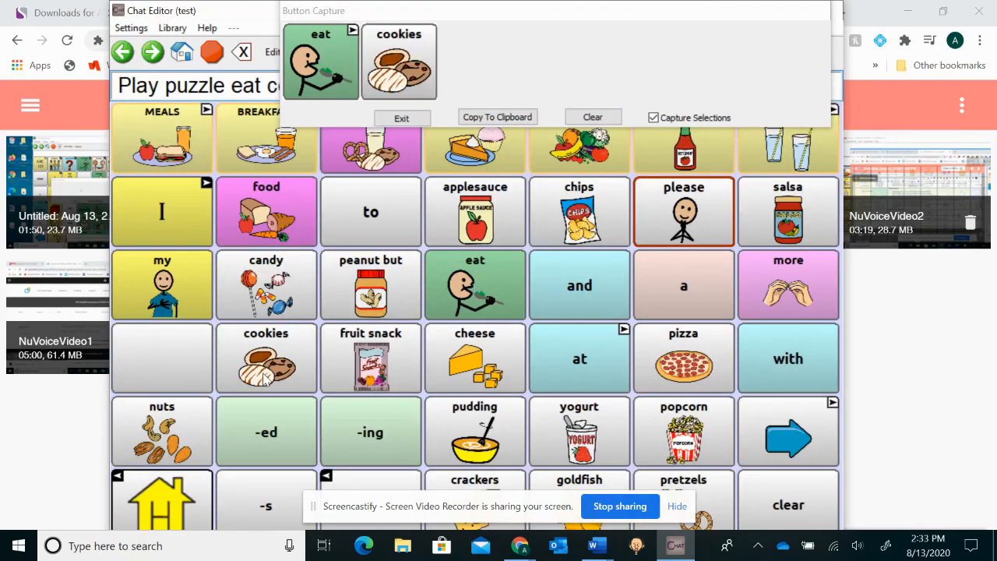
pyautogui.moveTo(448, 68)
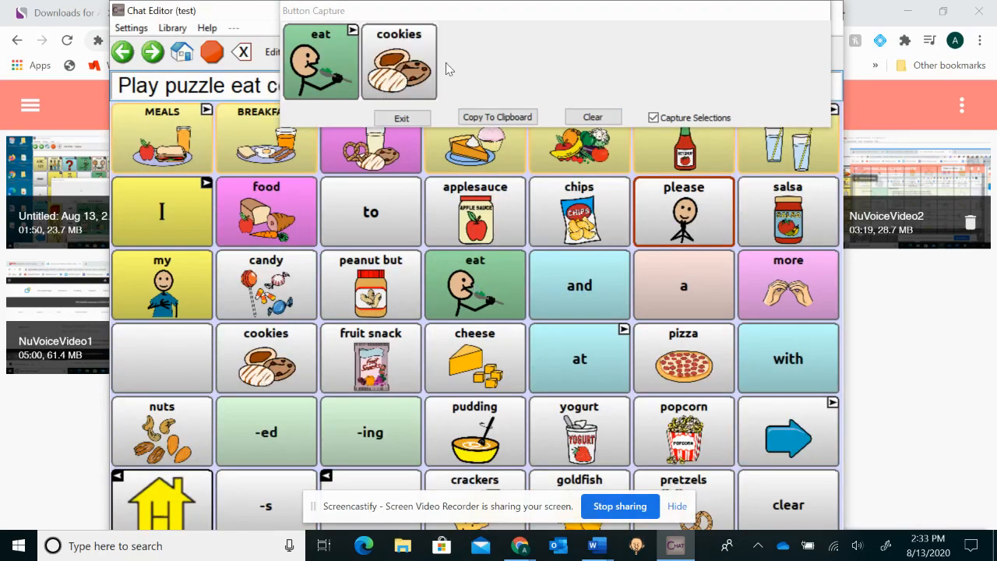
pyautogui.click(401, 118)
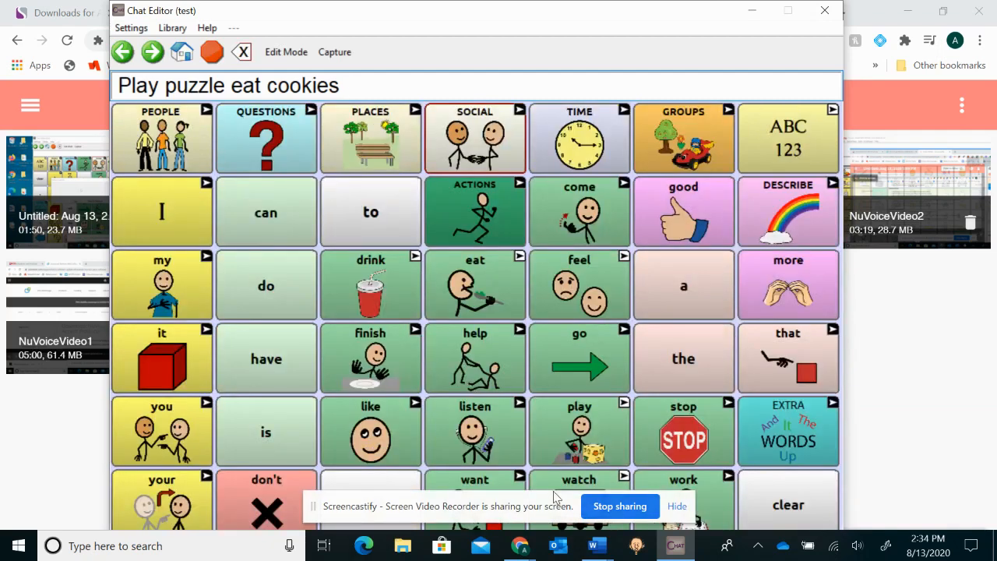
pyautogui.click(579, 479)
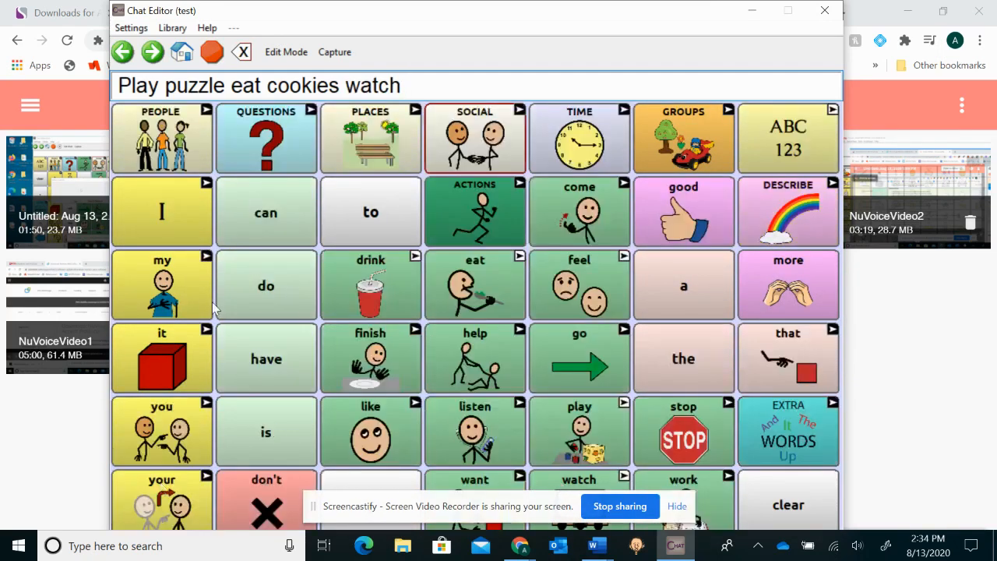
pyautogui.click(162, 212)
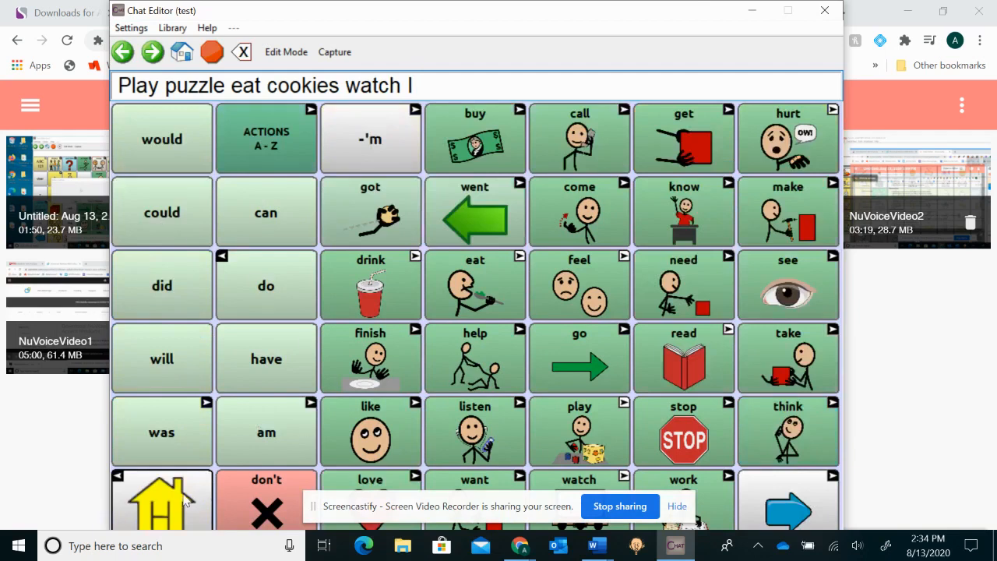